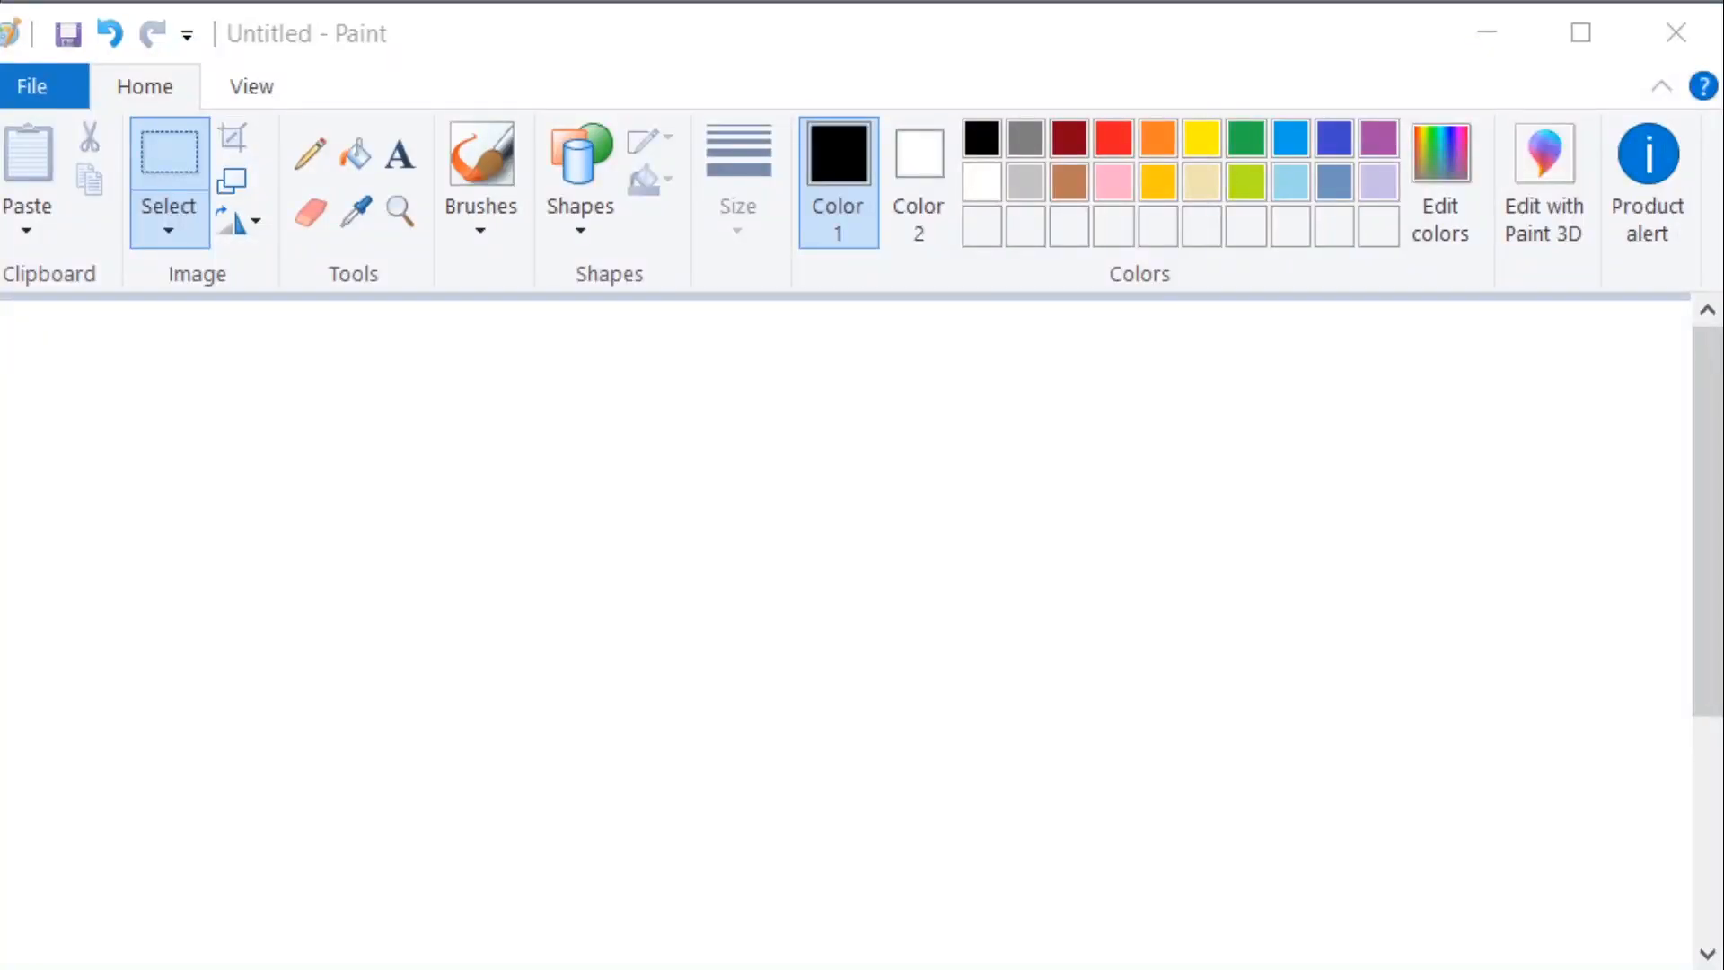
pyautogui.moveTo(762, 550)
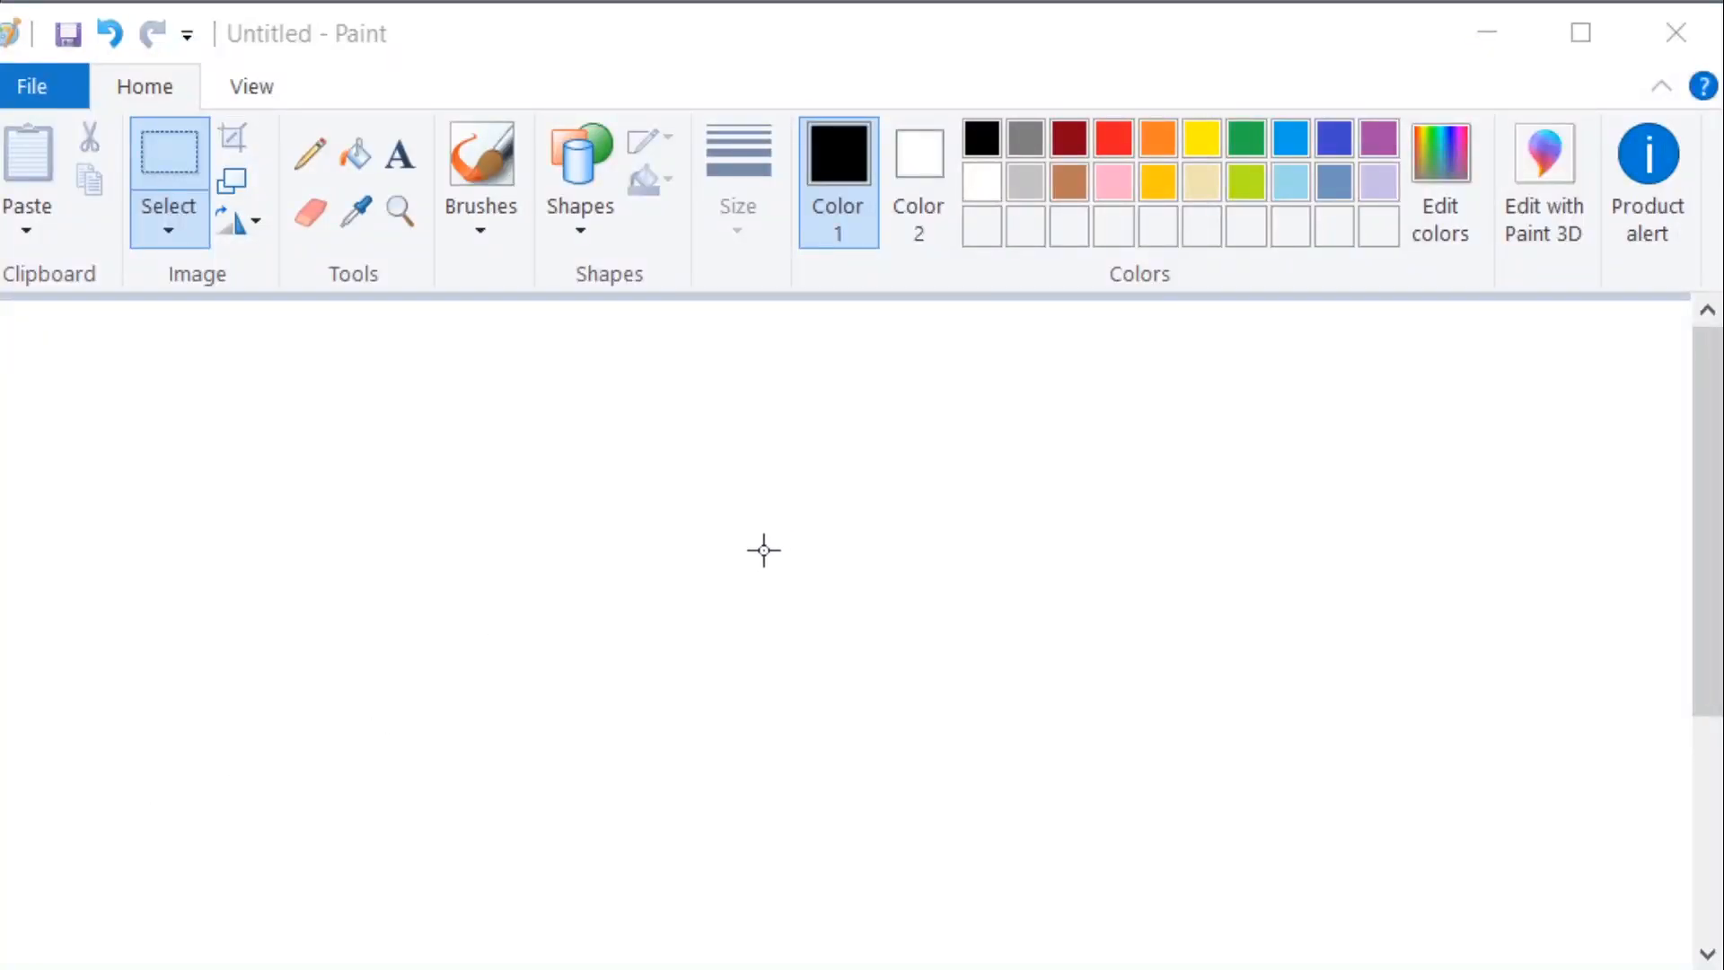
pyautogui.moveTo(863, 525)
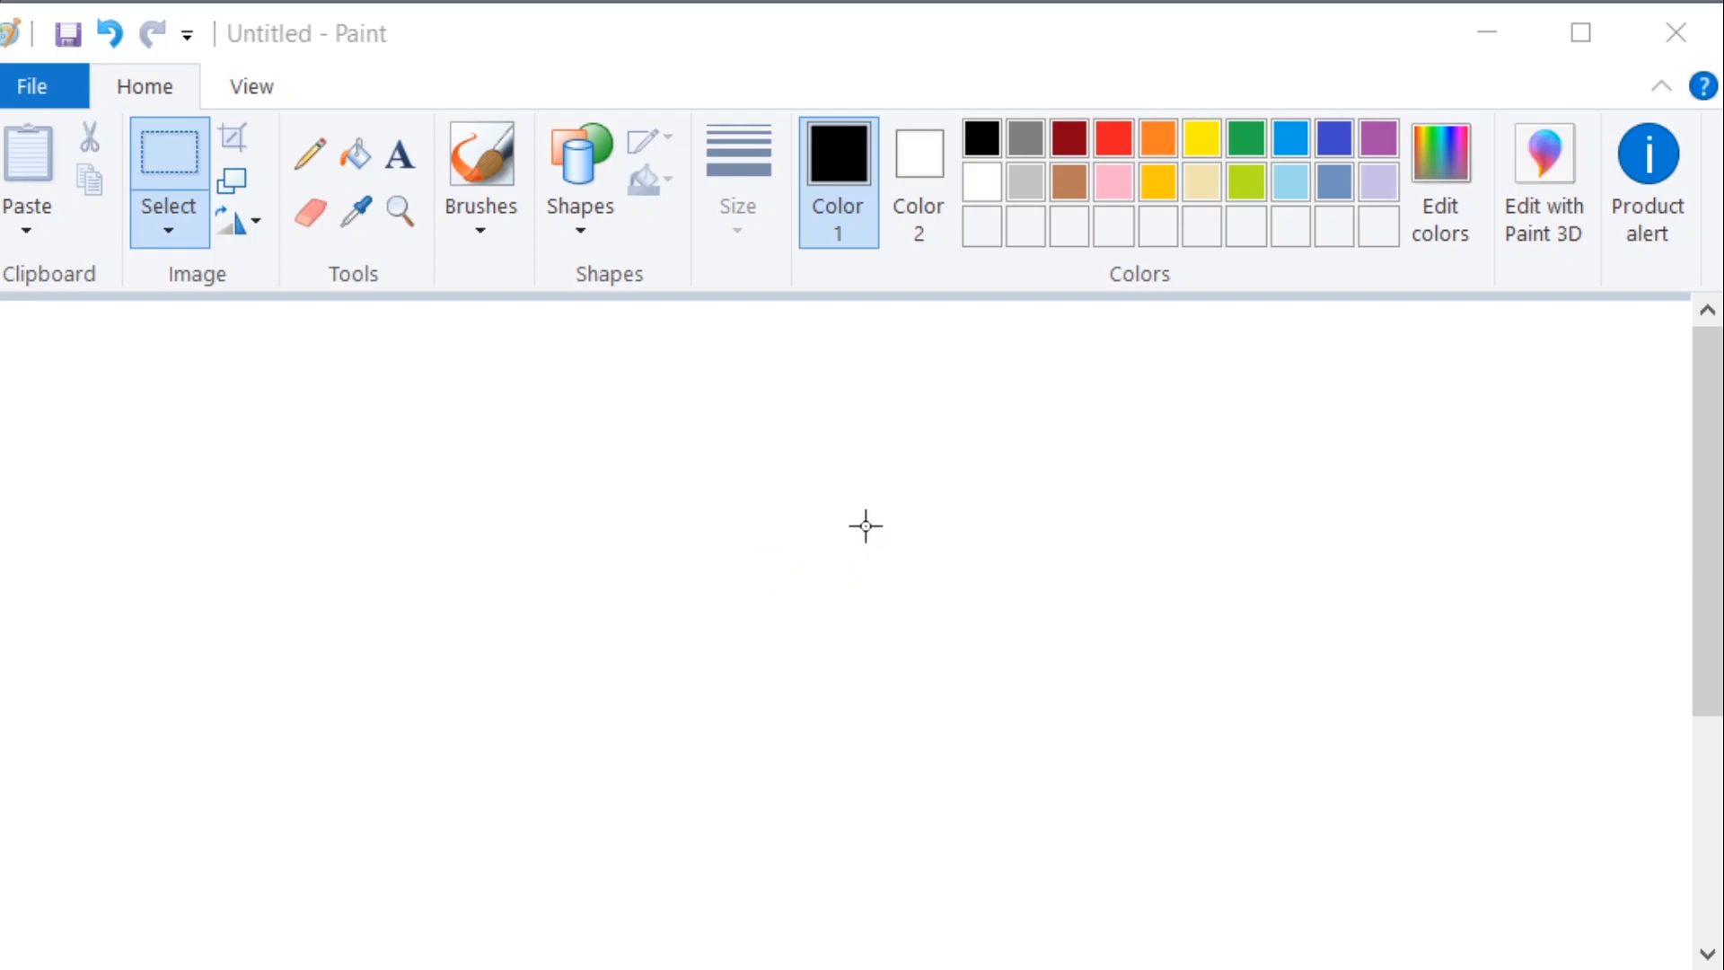
pyautogui.moveTo(912, 301)
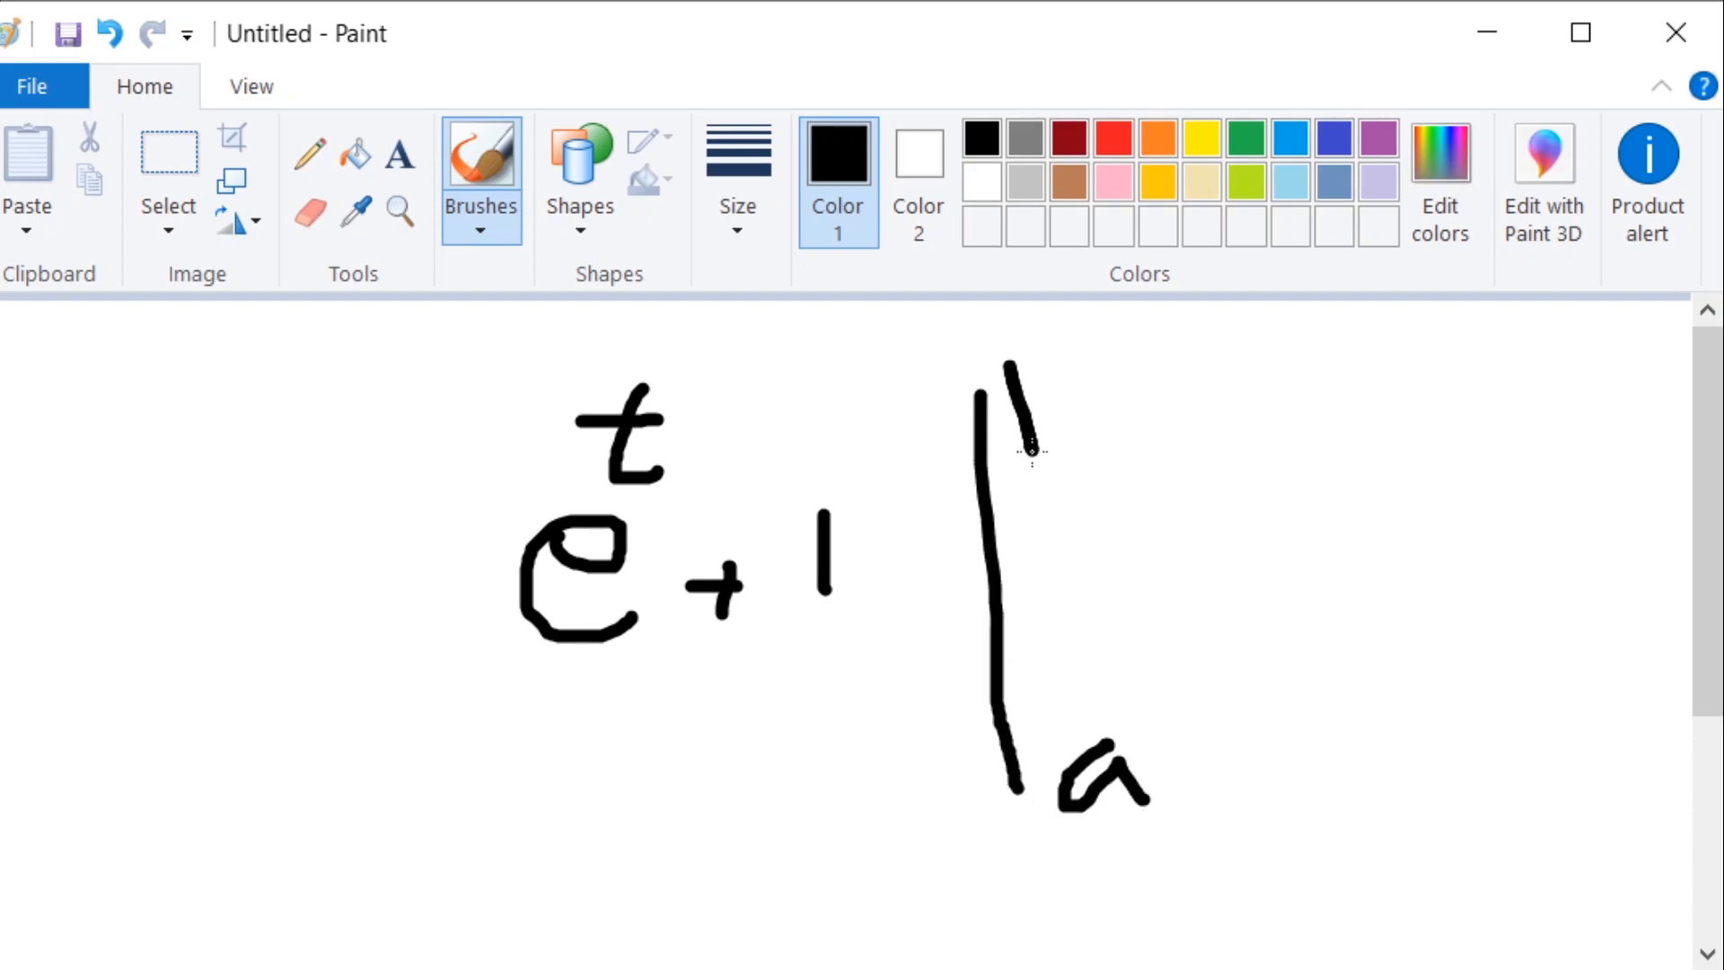
# Step: Leave the Paint sketch of e^t + 1 with its bar and move to the blank Word document
pyautogui.click(1110, 138)
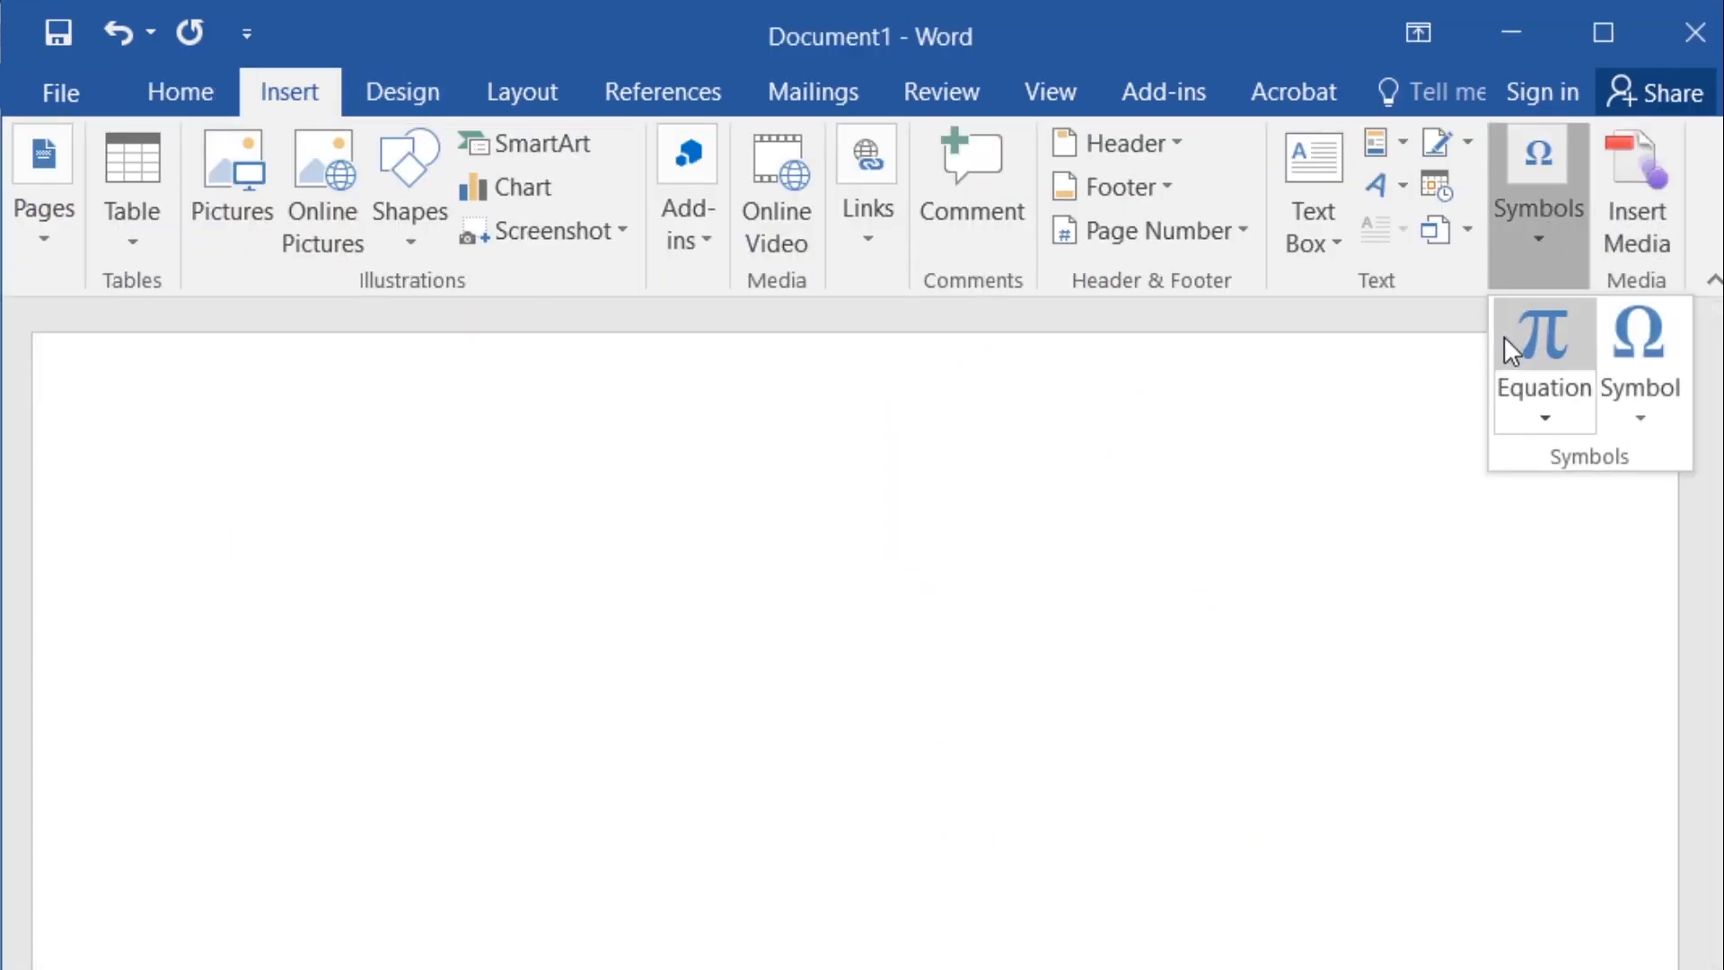
# Step: Insert a blank equation, enlarge its font to 26 and ready the Equation Tools Design ribbon
pyautogui.click(1543, 342)
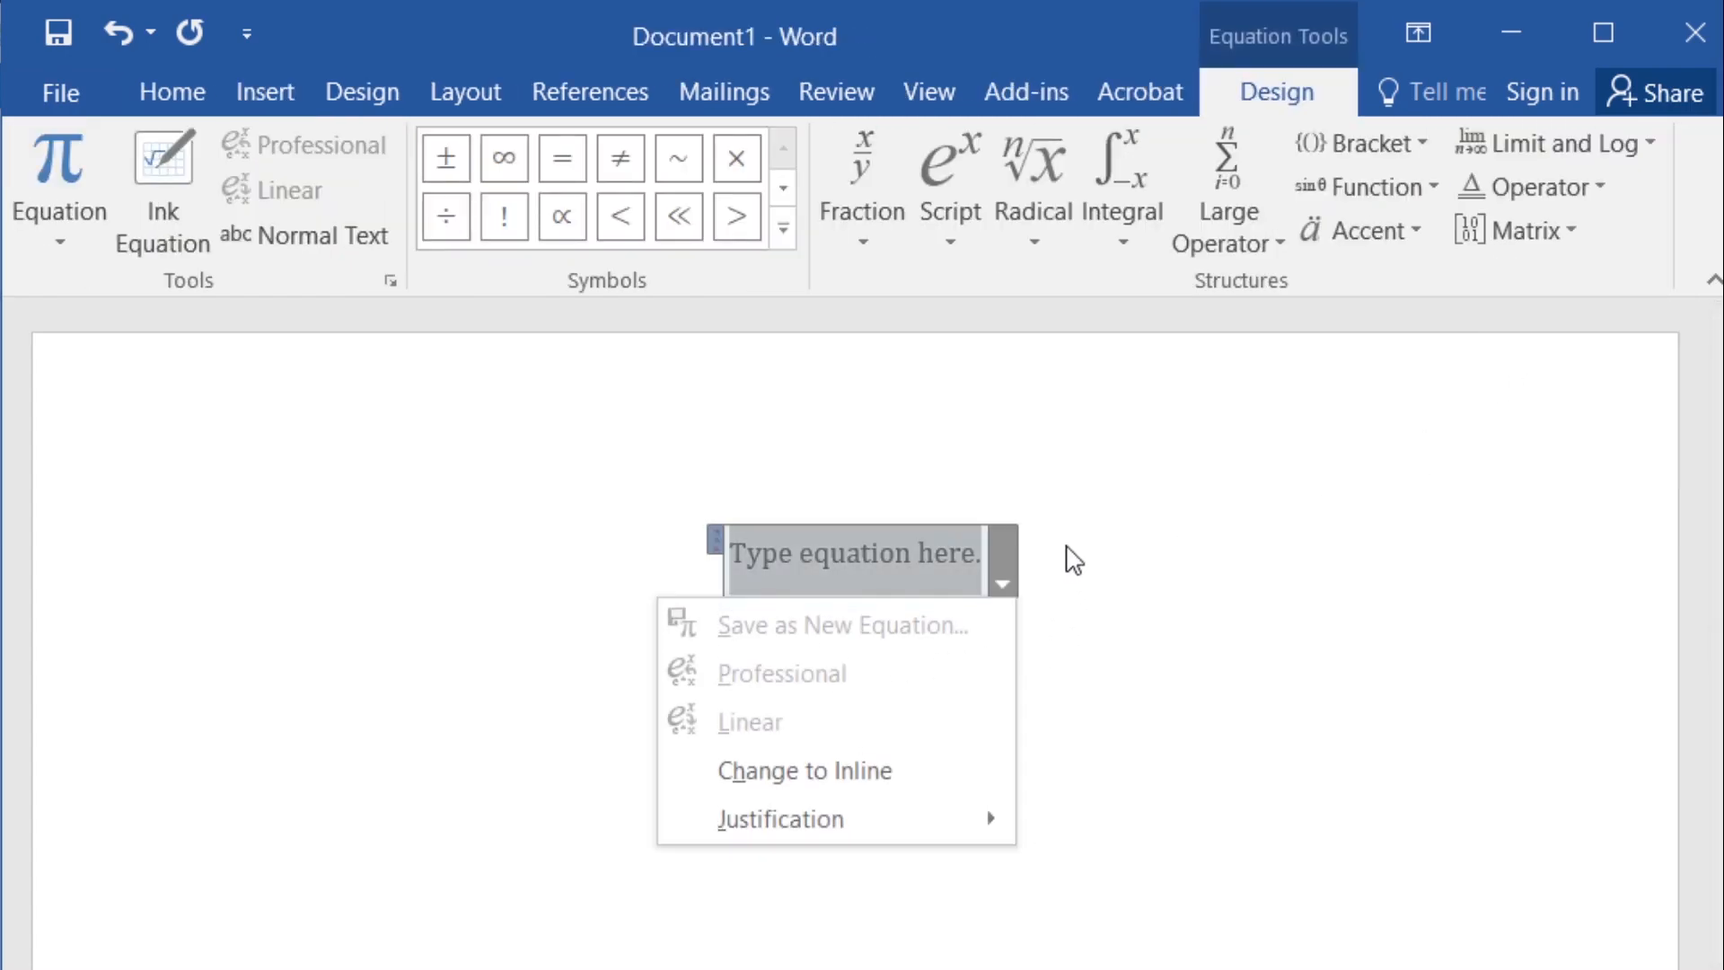
pyautogui.click(172, 91)
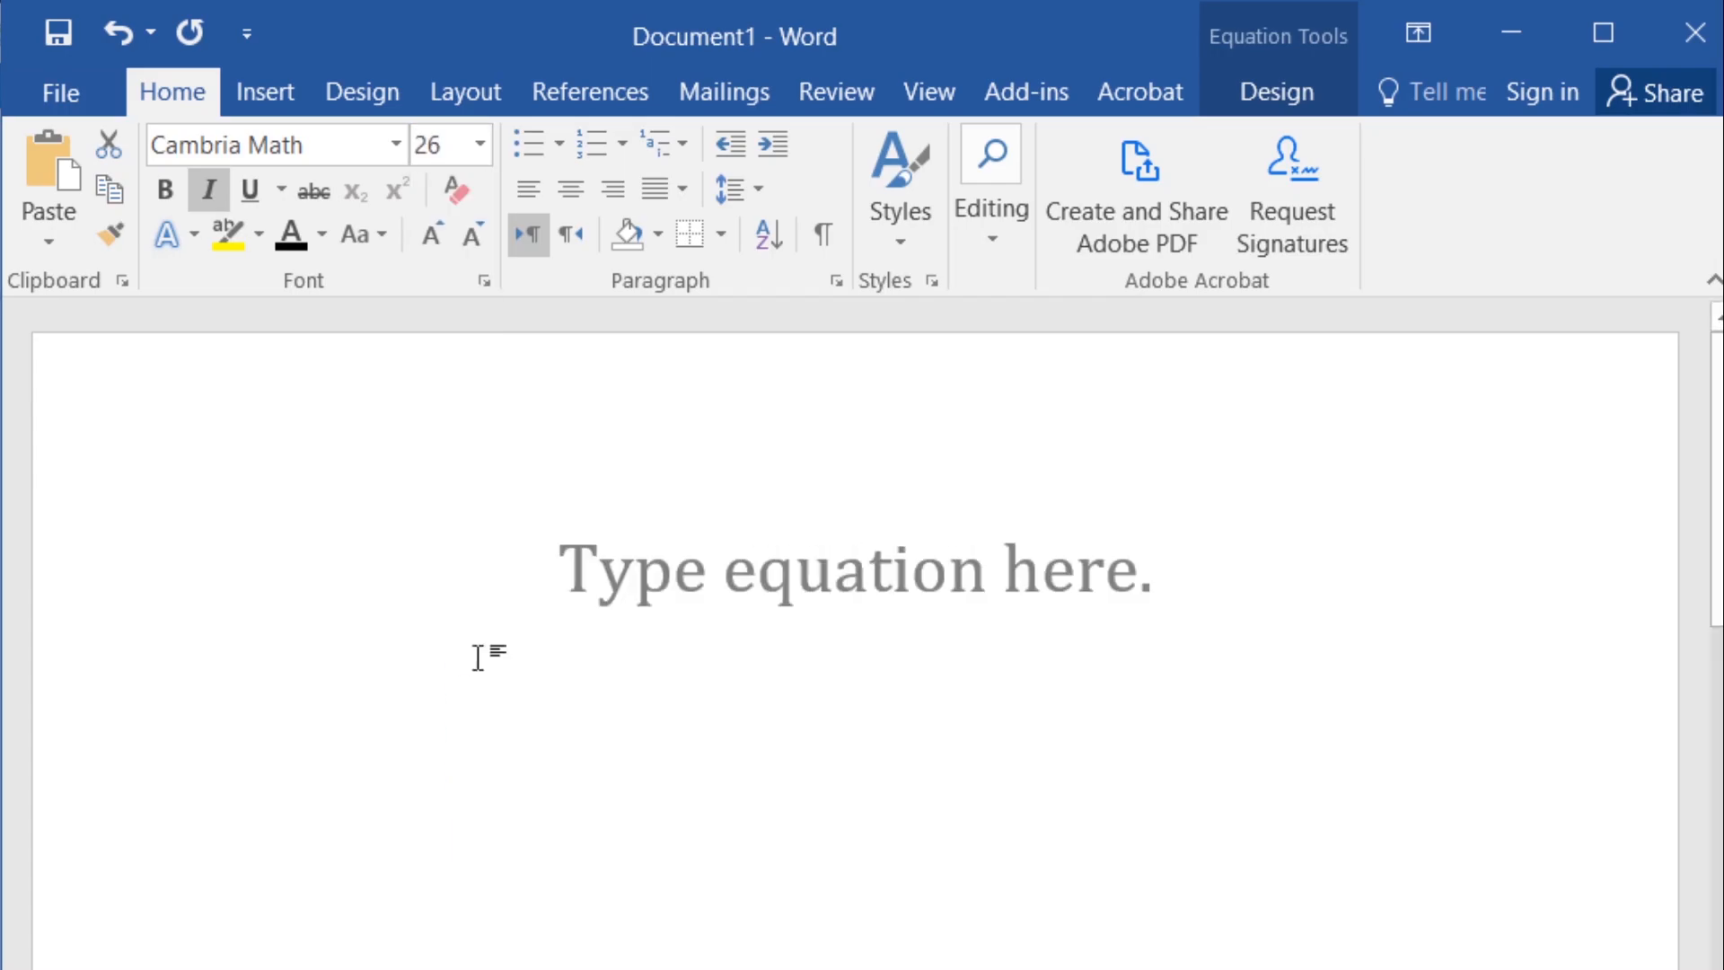
pyautogui.click(265, 91)
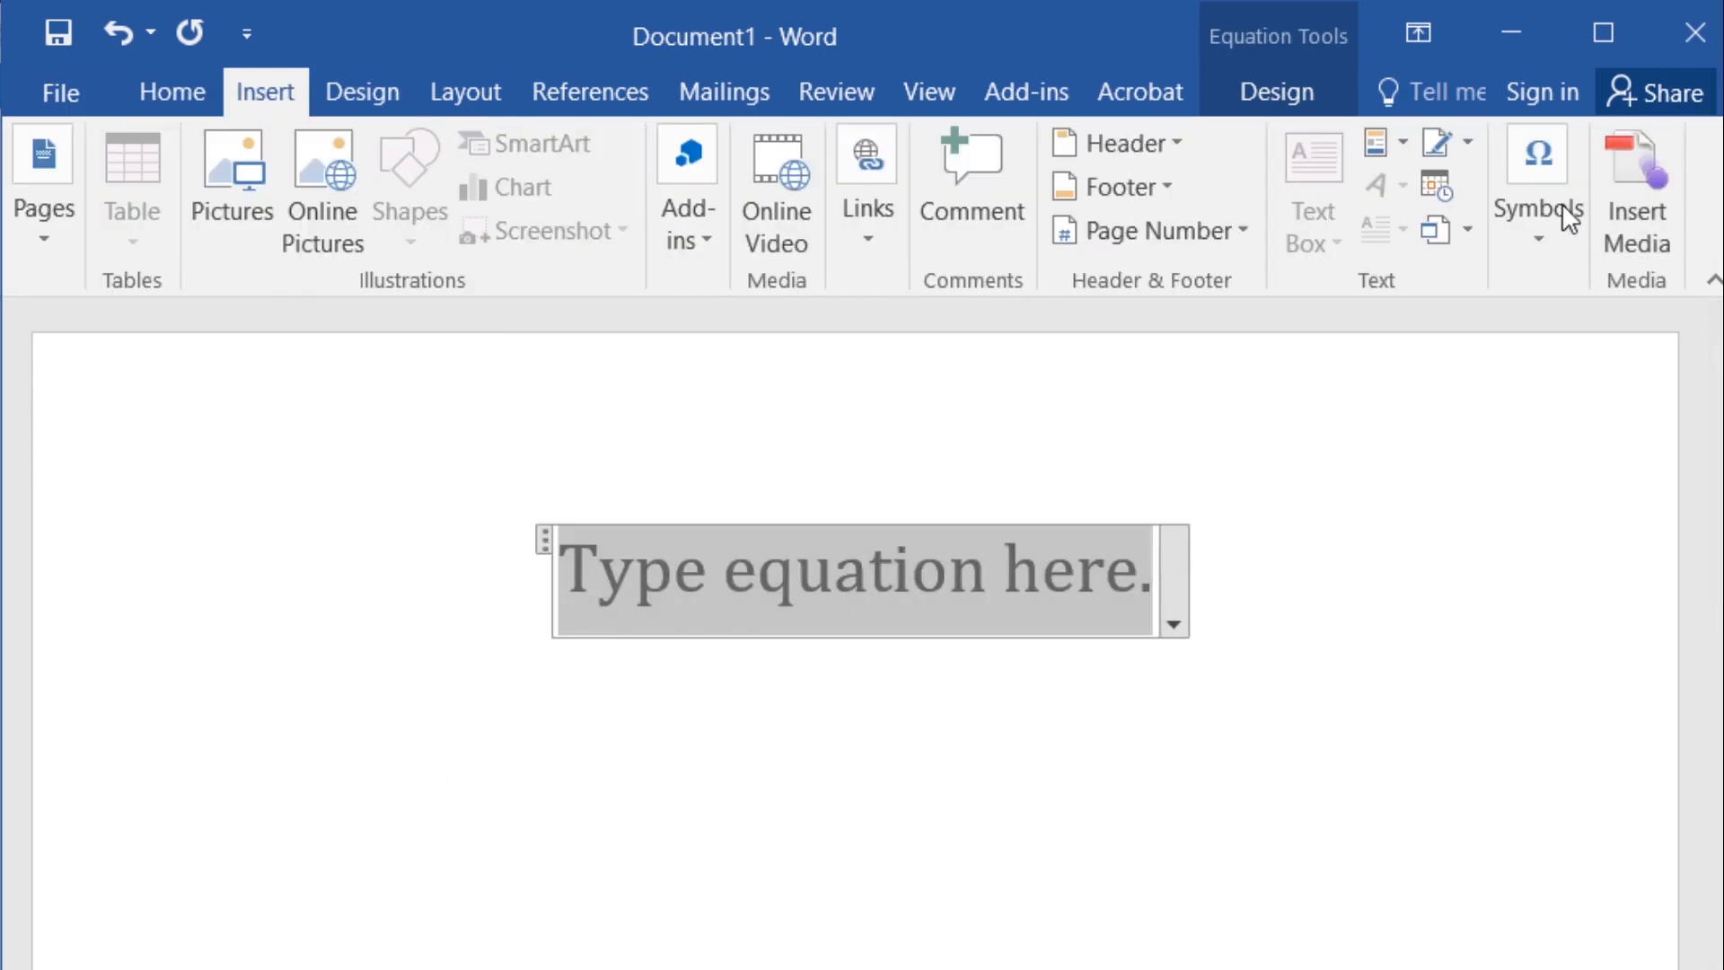
pyautogui.click(1275, 91)
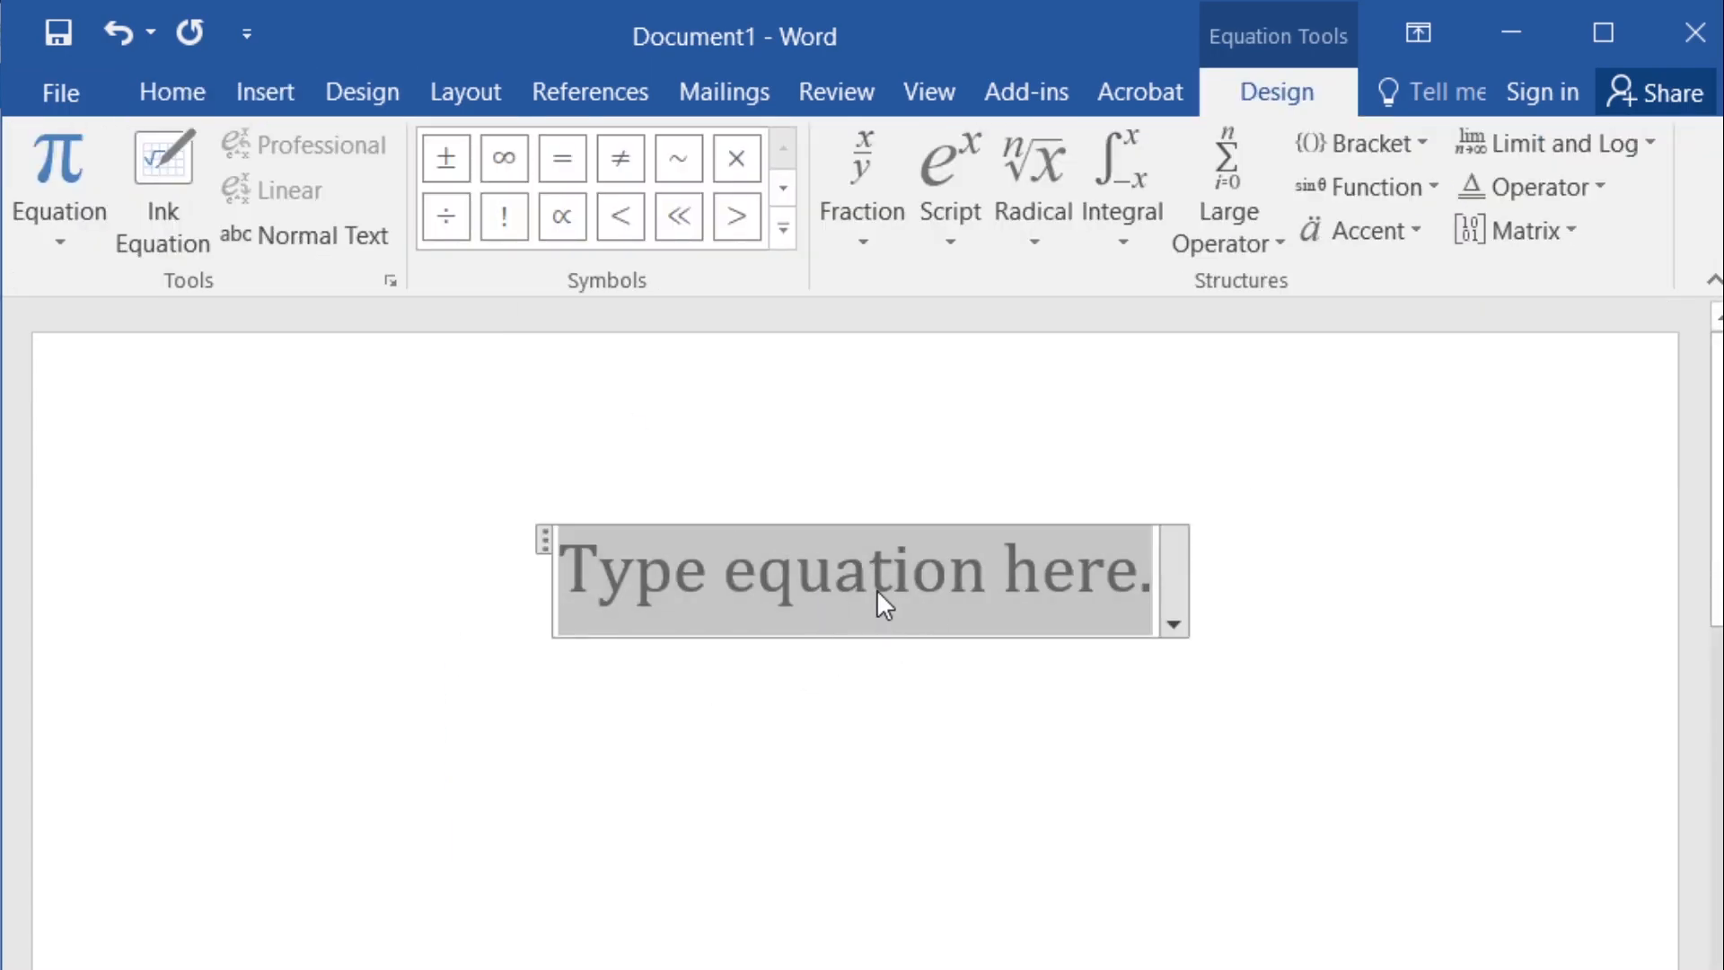
pyautogui.moveTo(1362, 151)
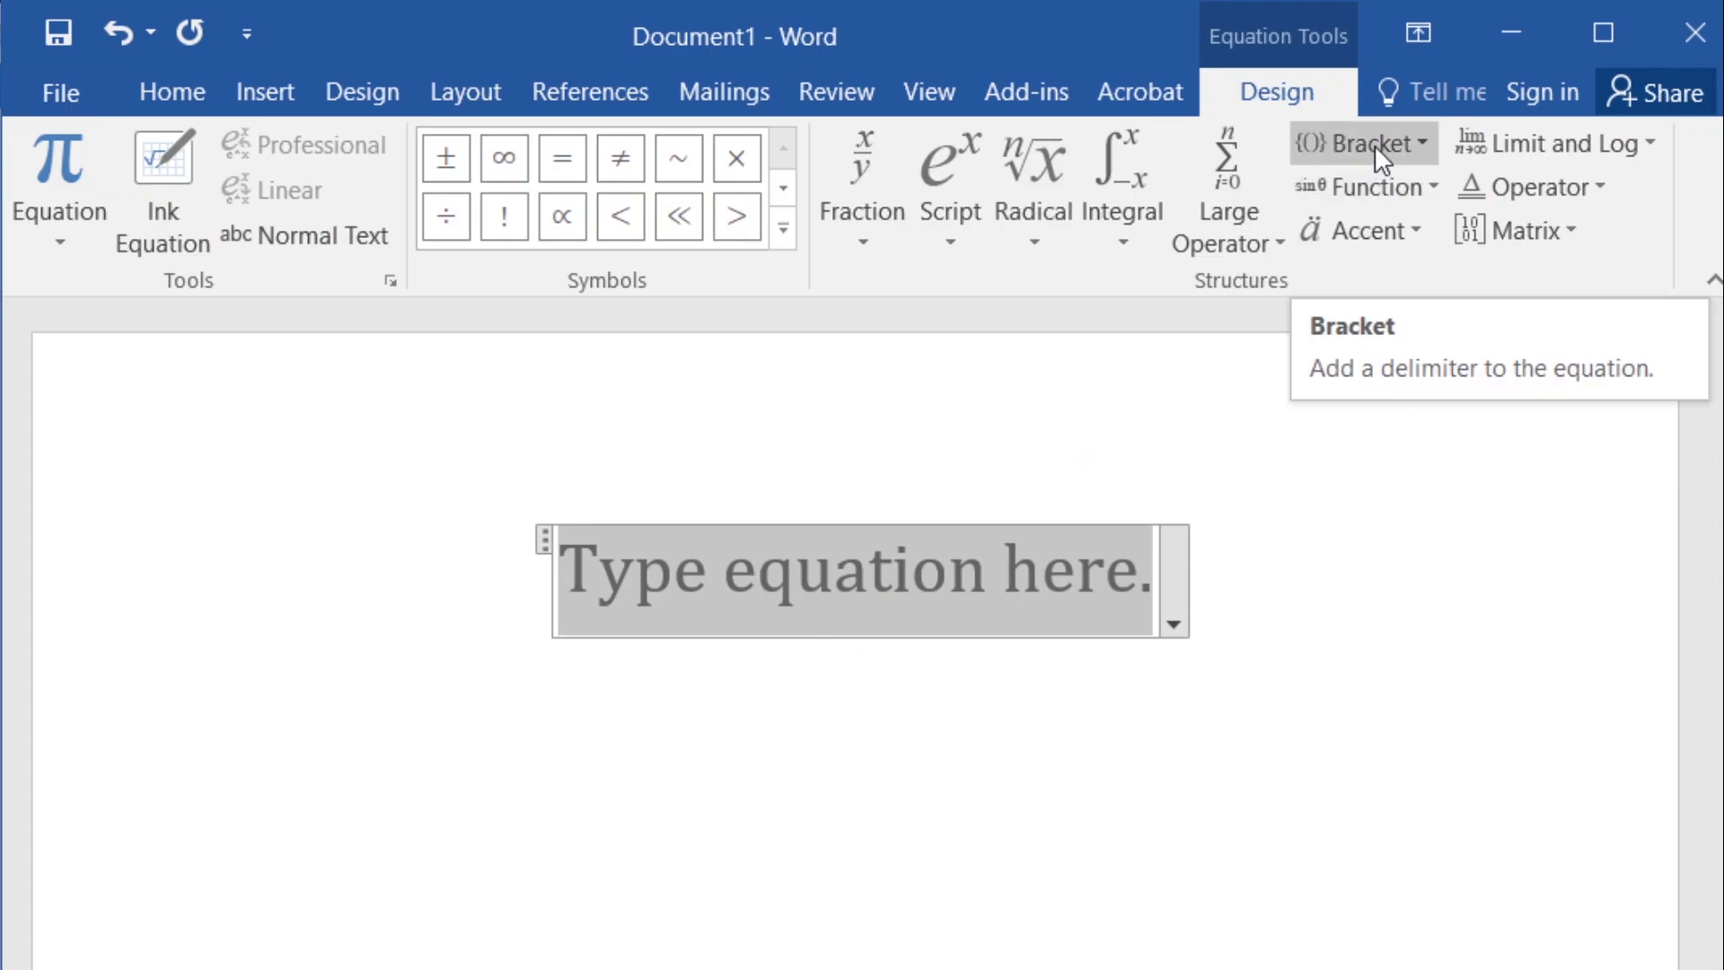
# Step: Add a single left vertical bar bracket with an empty slot from the Bracket gallery
pyautogui.click(1363, 142)
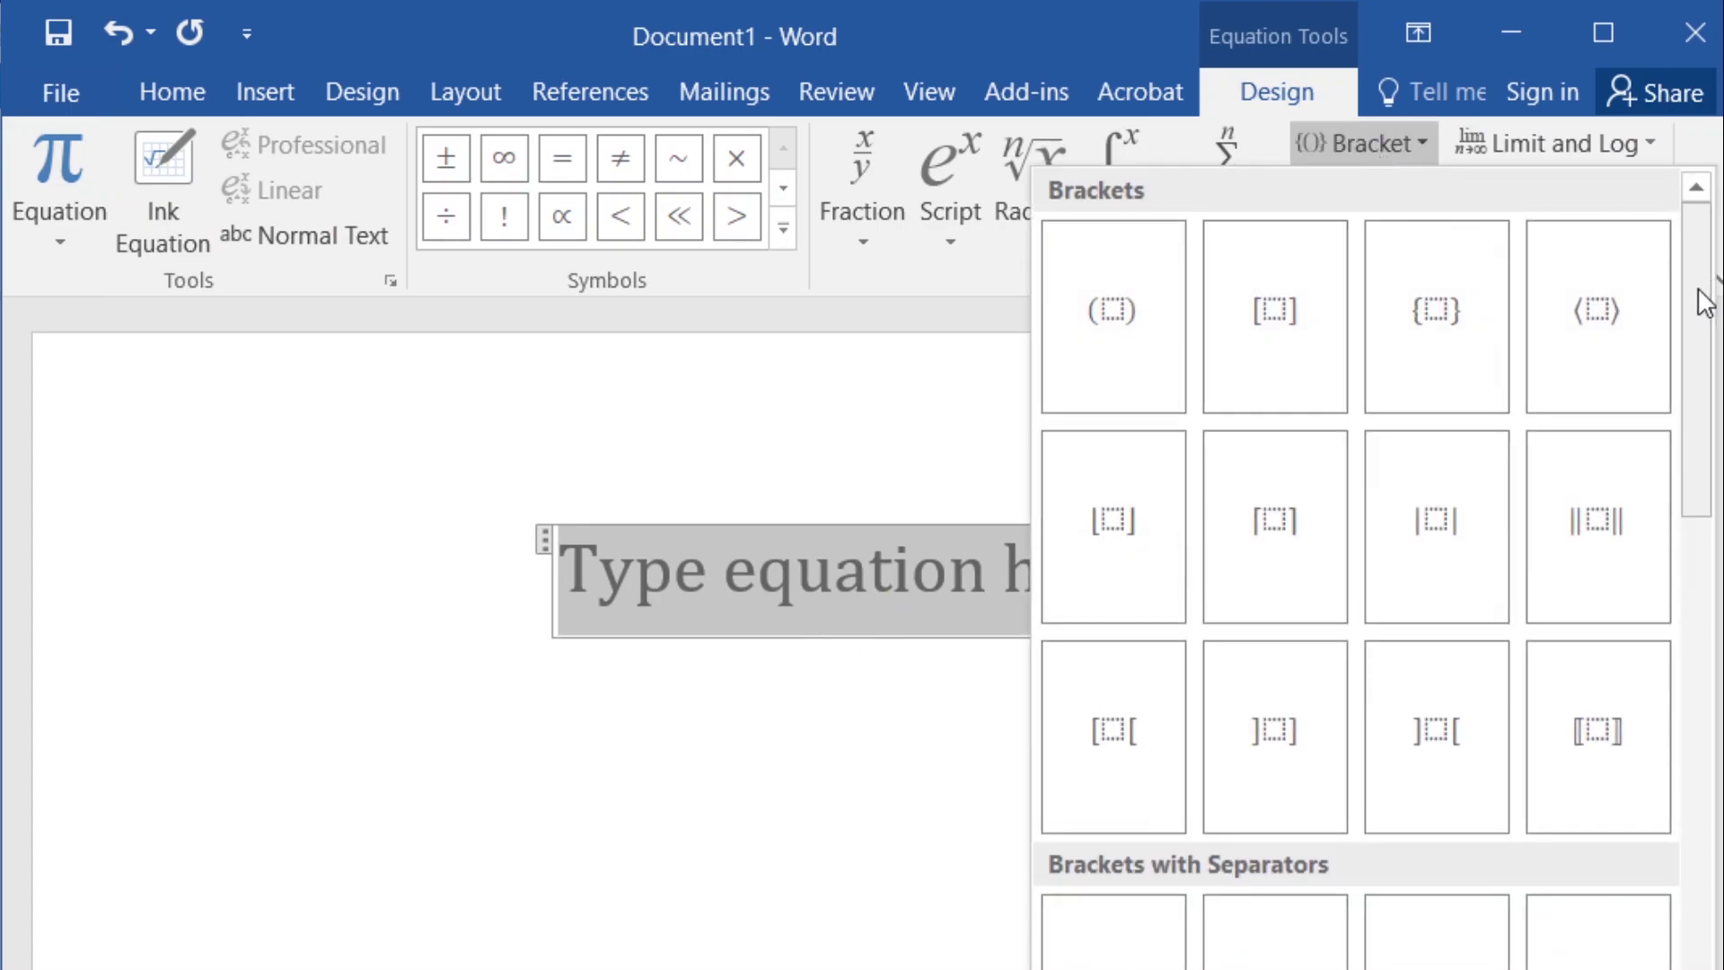
pyautogui.scroll(-3)
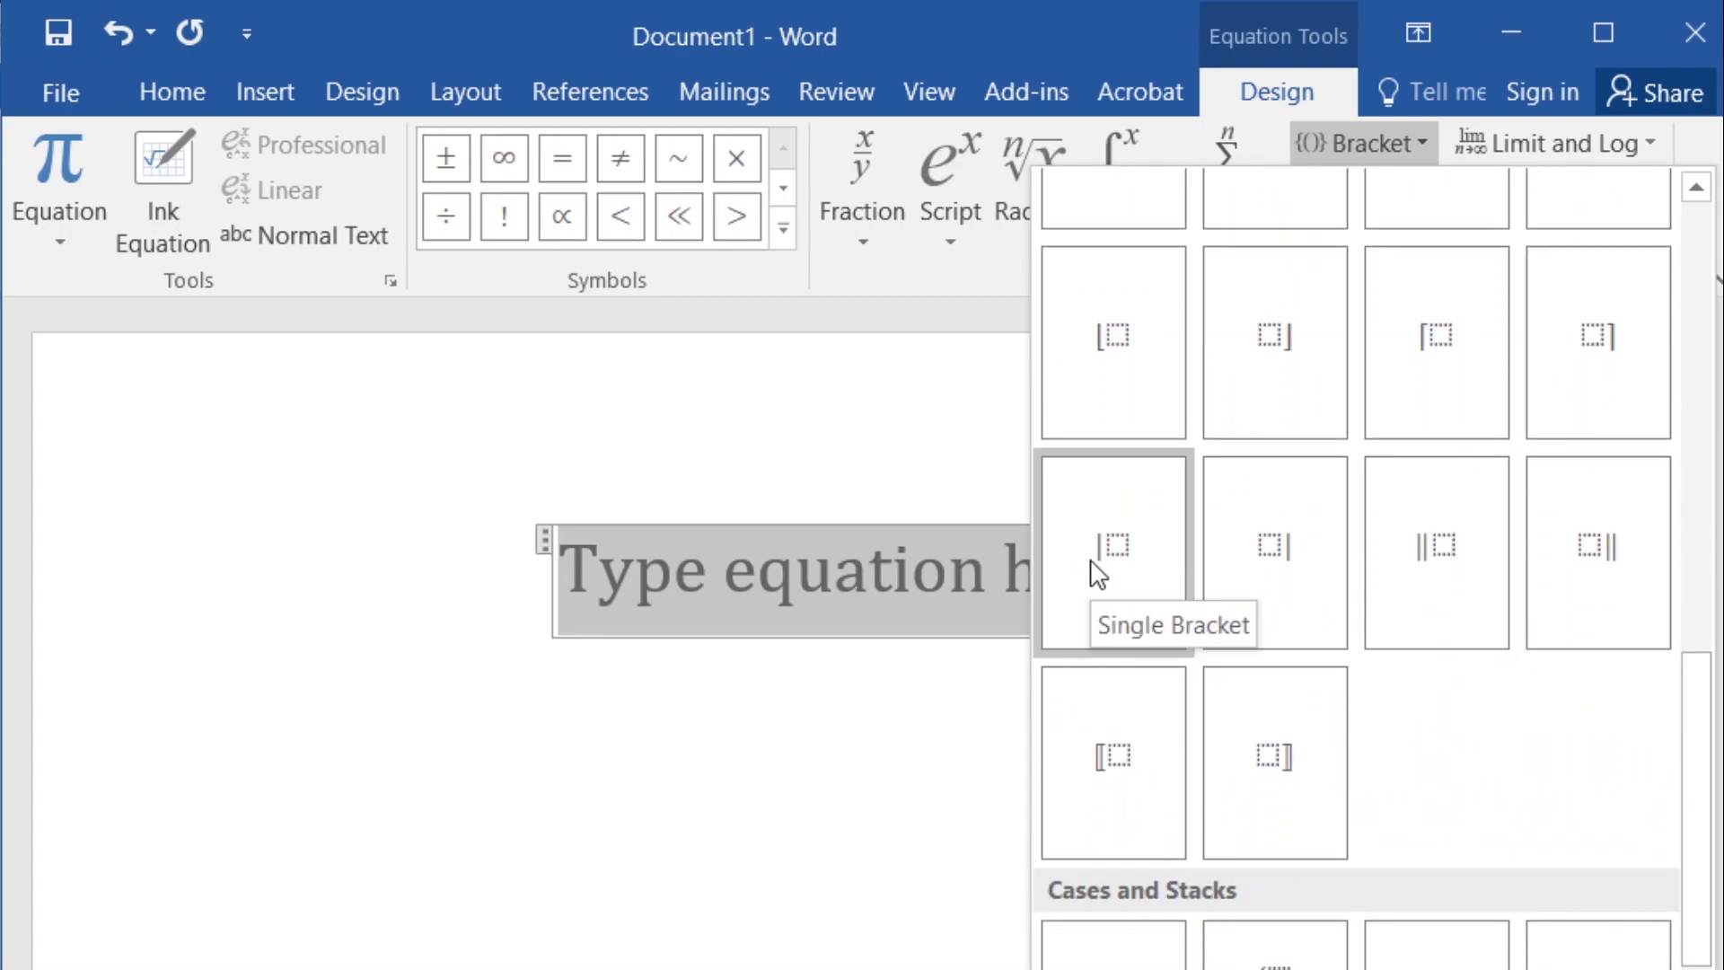
pyautogui.click(1112, 546)
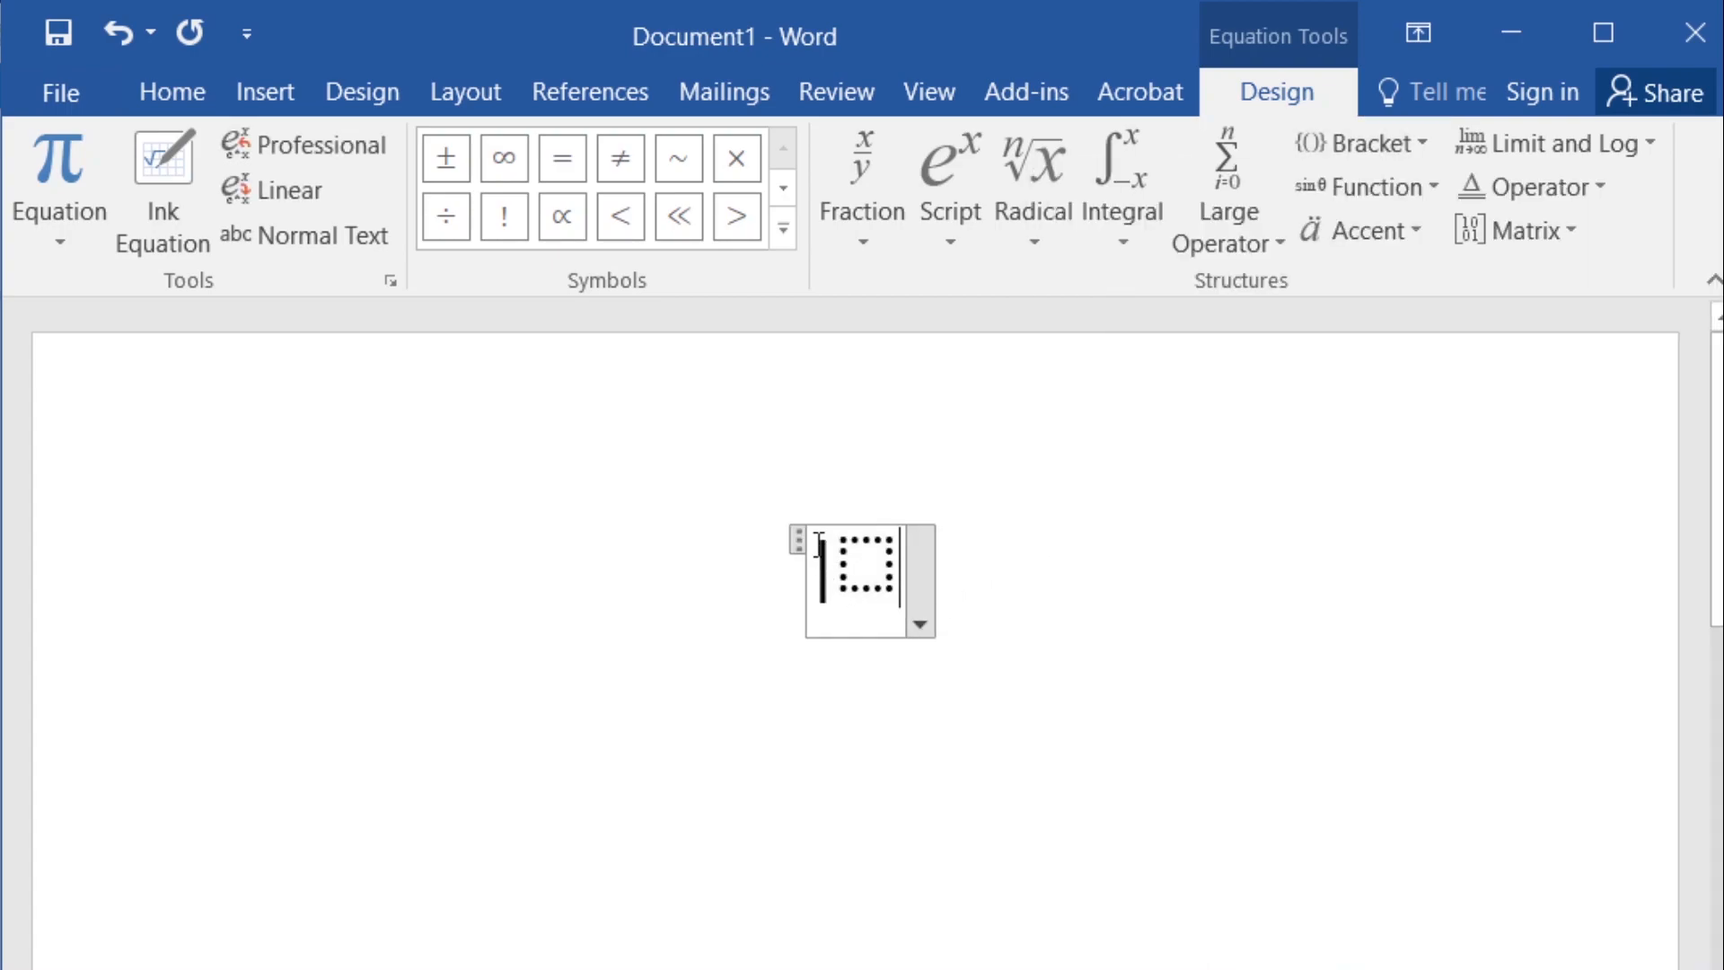
pyautogui.moveTo(876, 587)
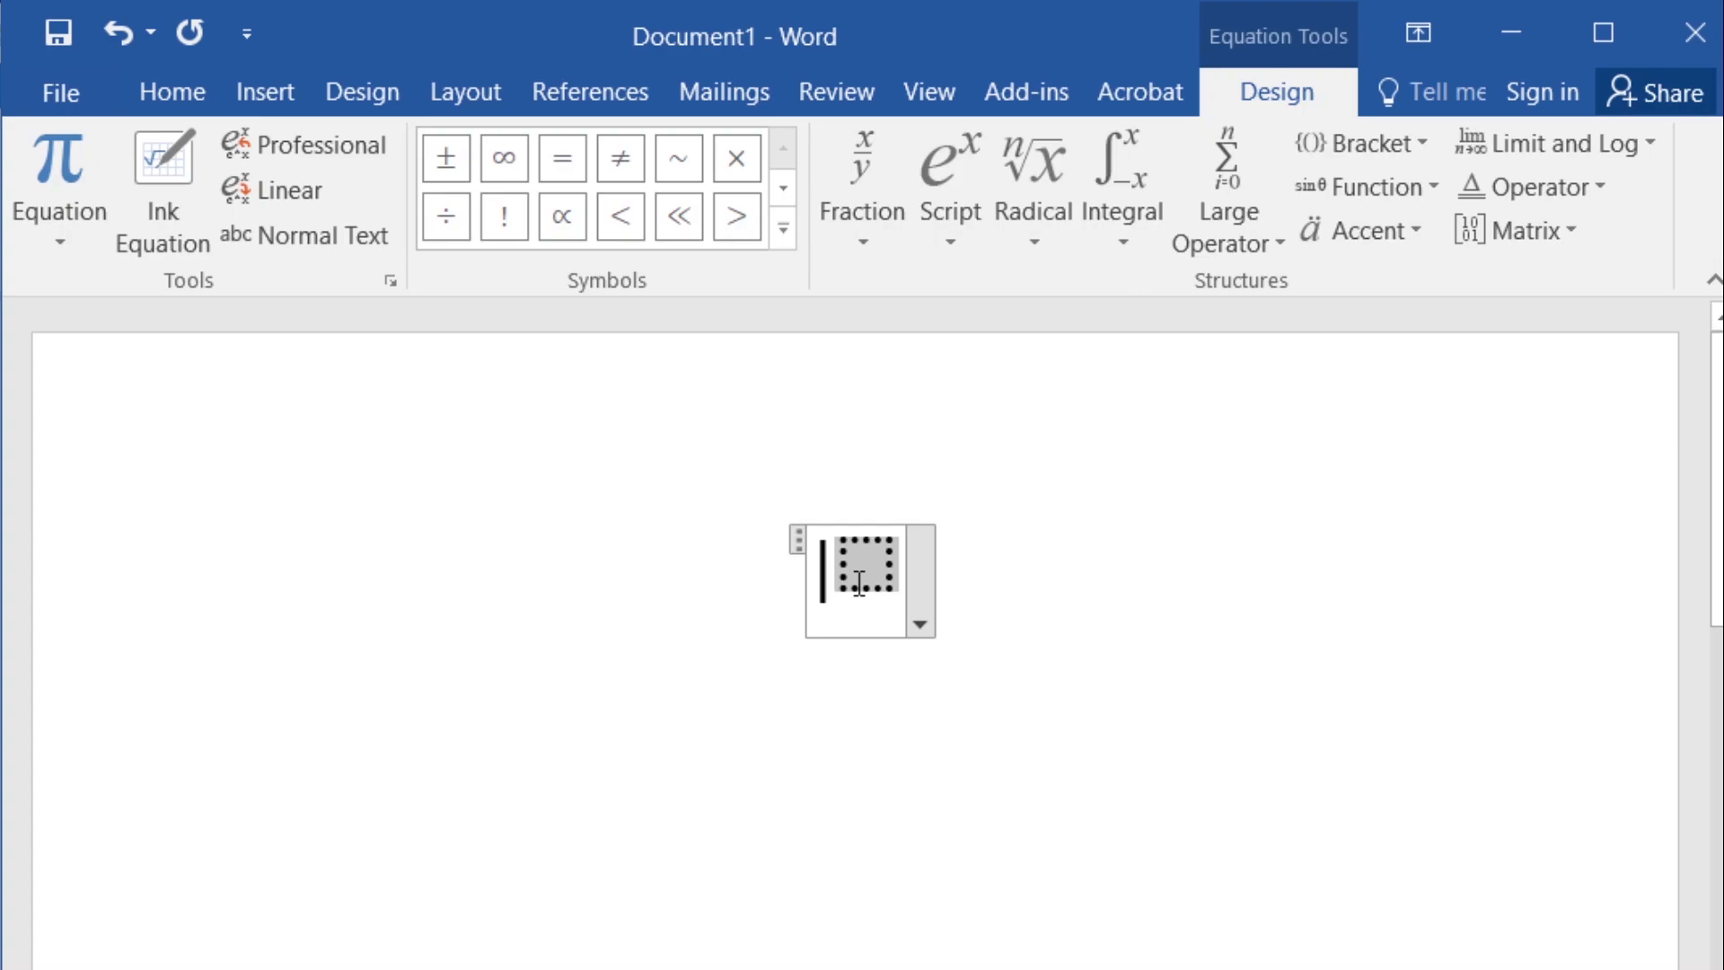
pyautogui.moveTo(1519, 248)
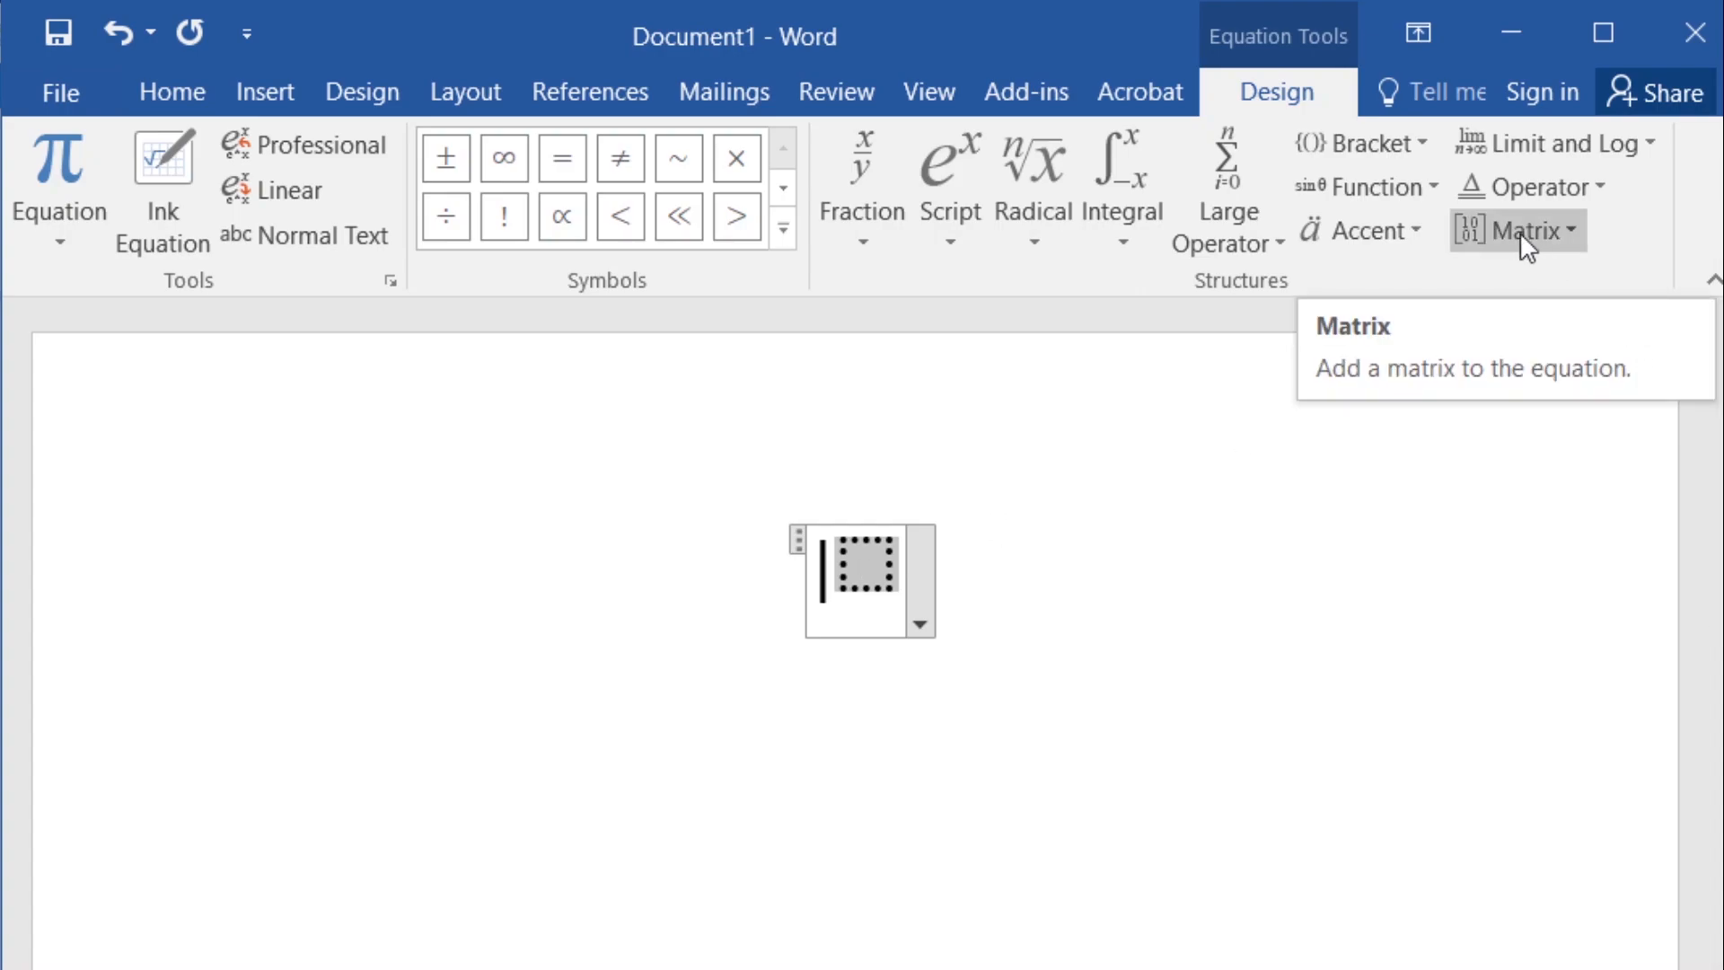
# Step: Stack the bar's limits as a matrix layout with a typed below and b above
pyautogui.click(1517, 230)
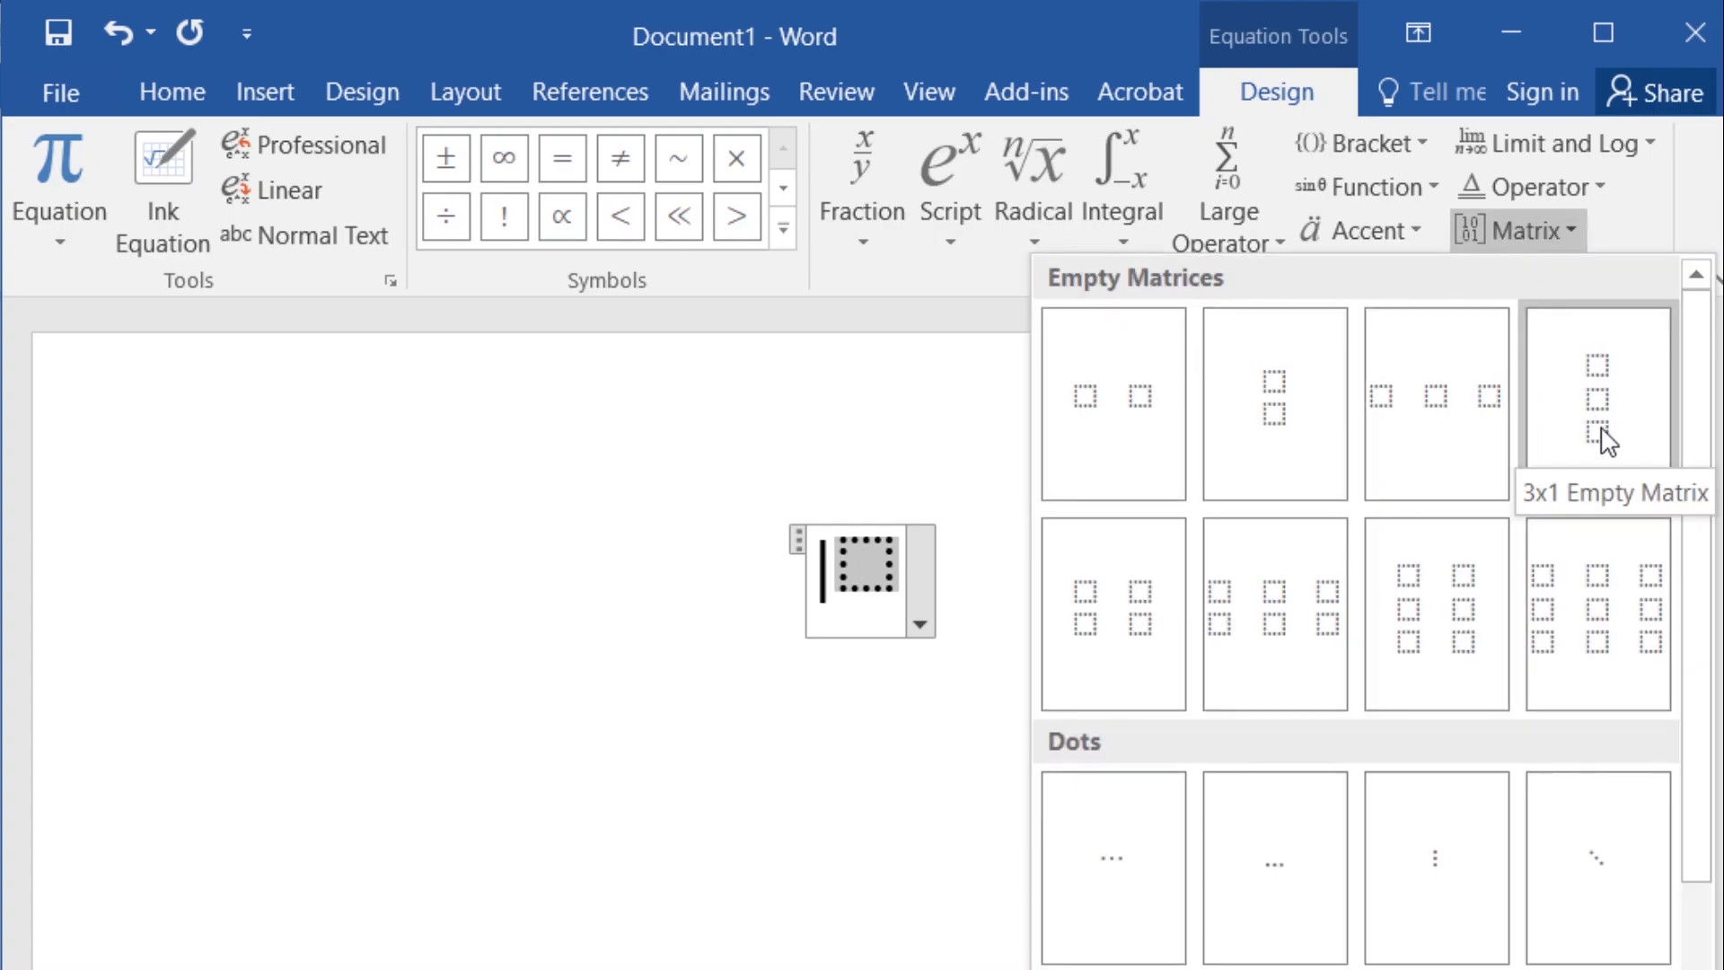
pyautogui.moveTo(1602, 429)
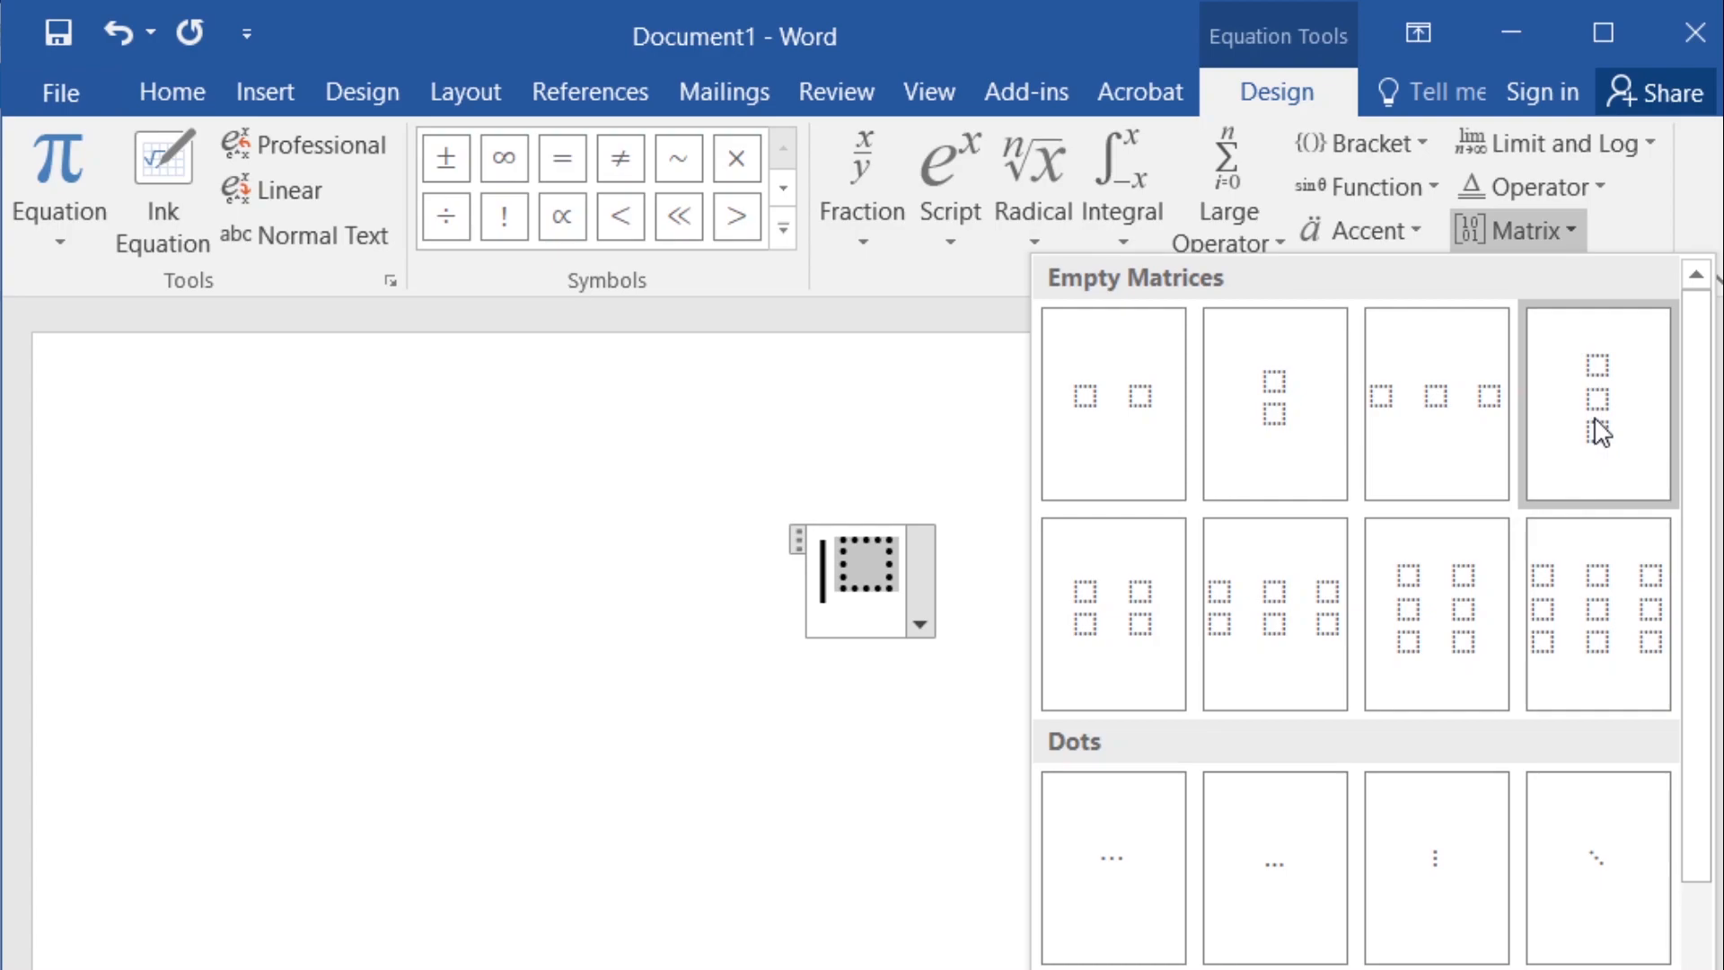
pyautogui.click(1603, 401)
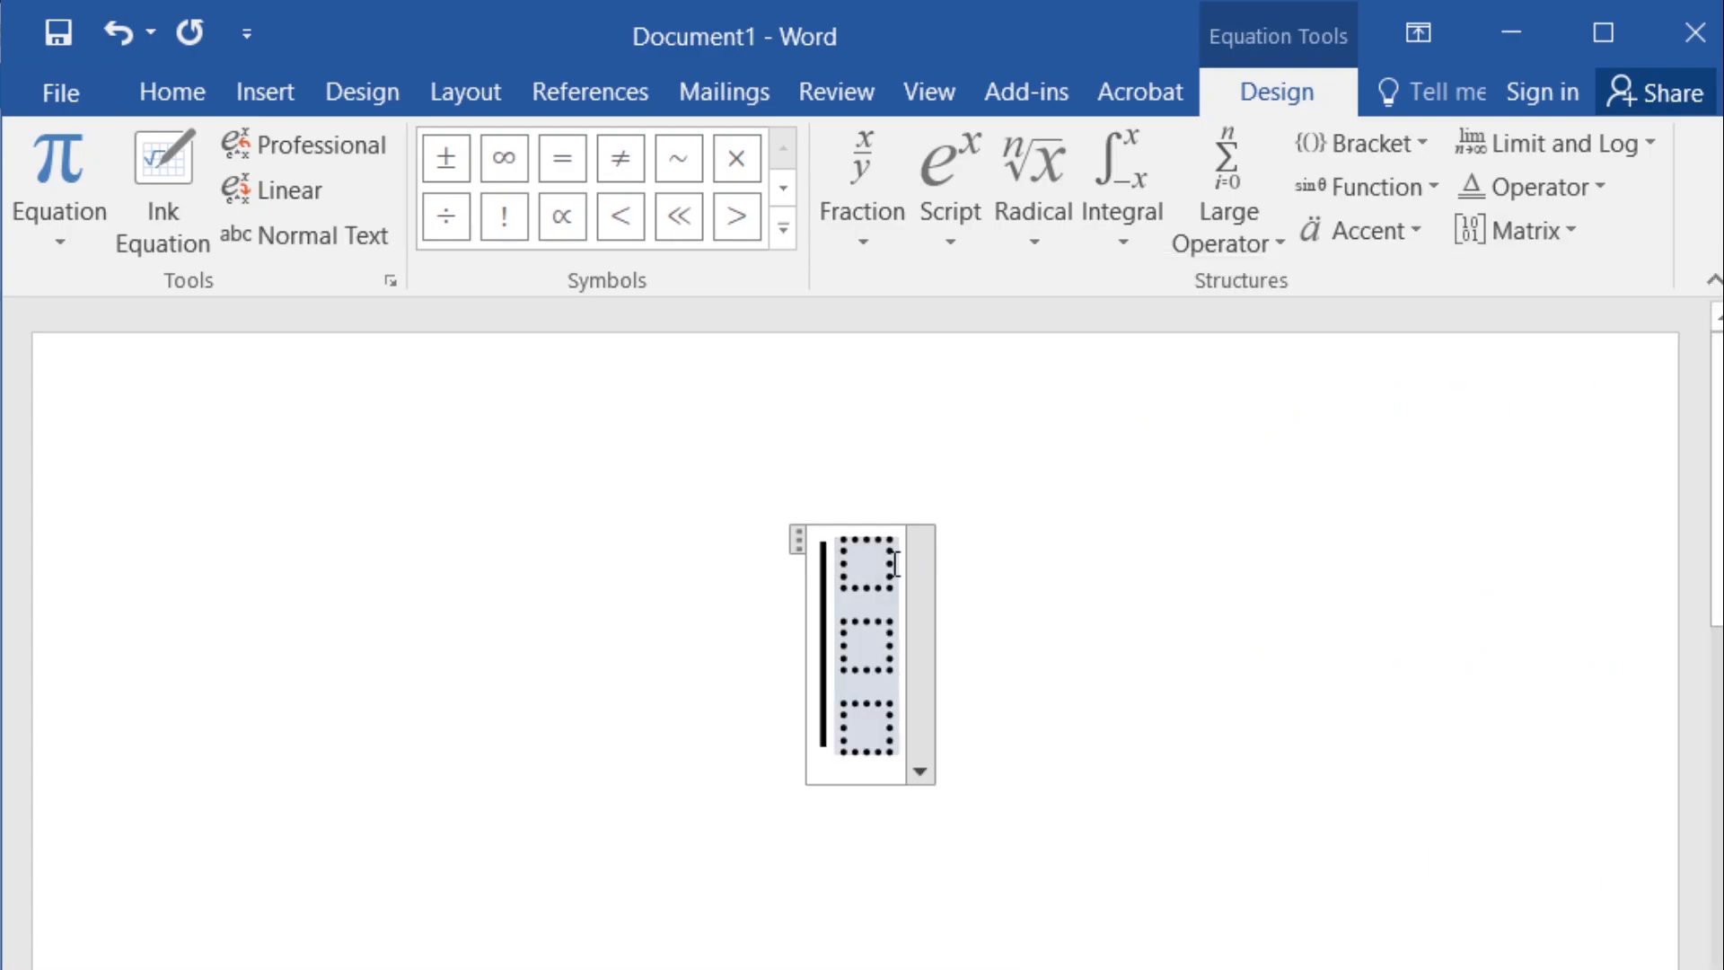
pyautogui.write('a')
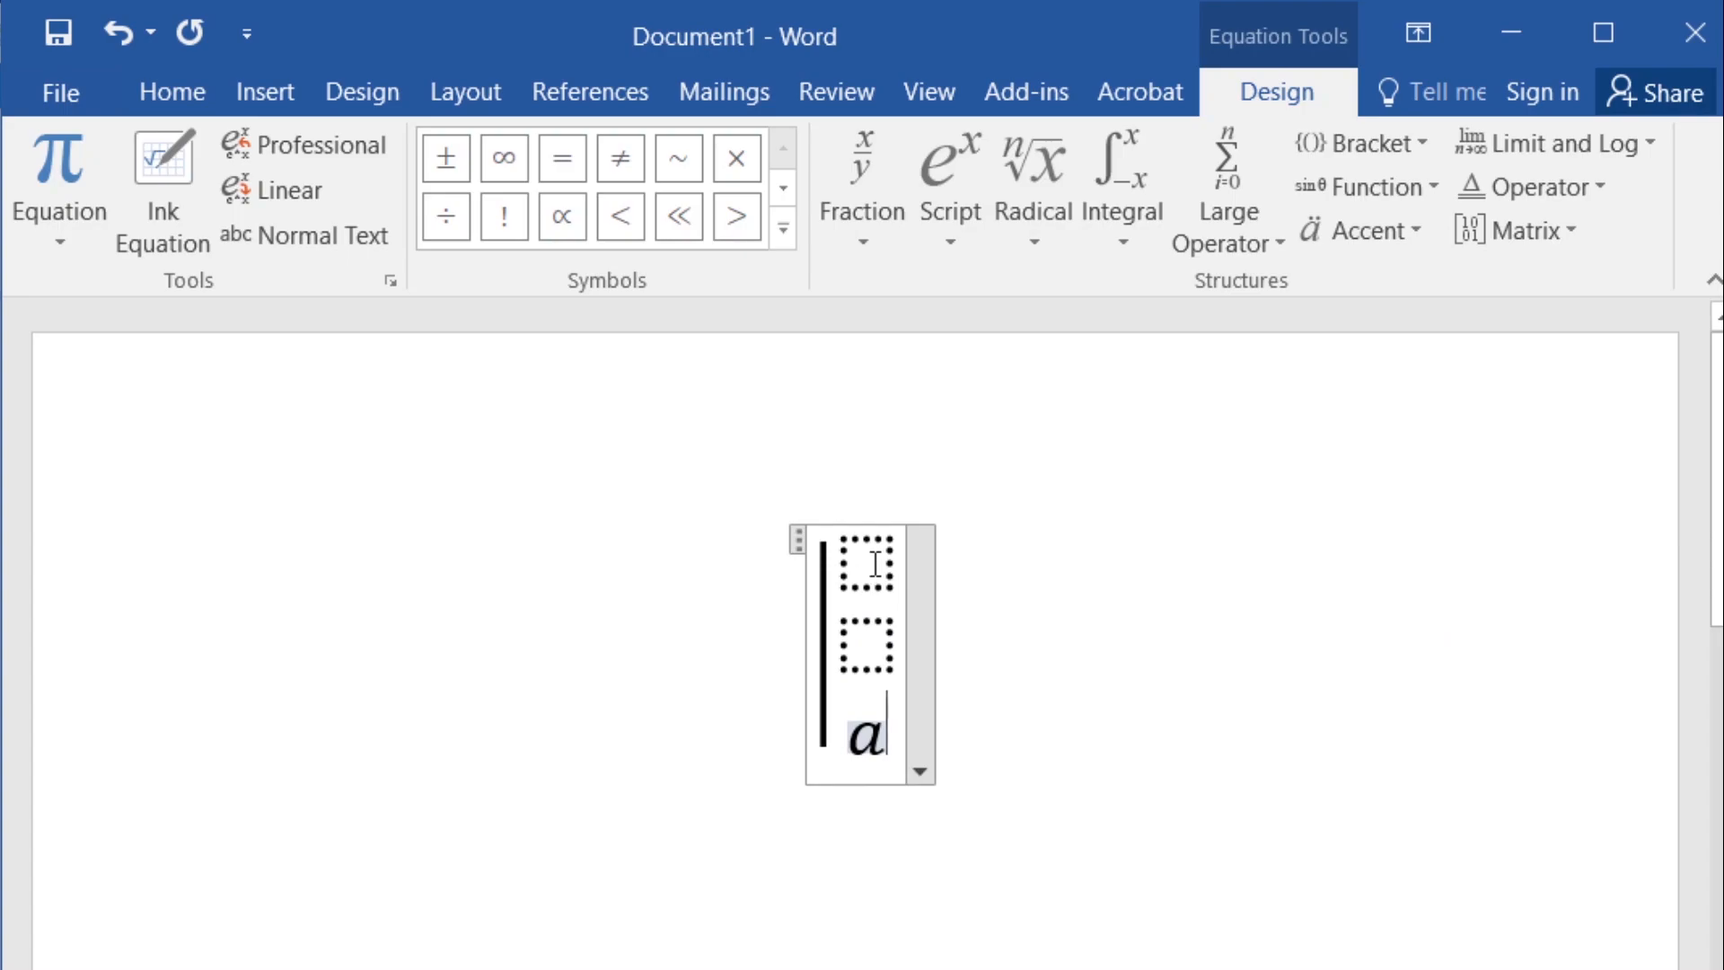
pyautogui.write('b')
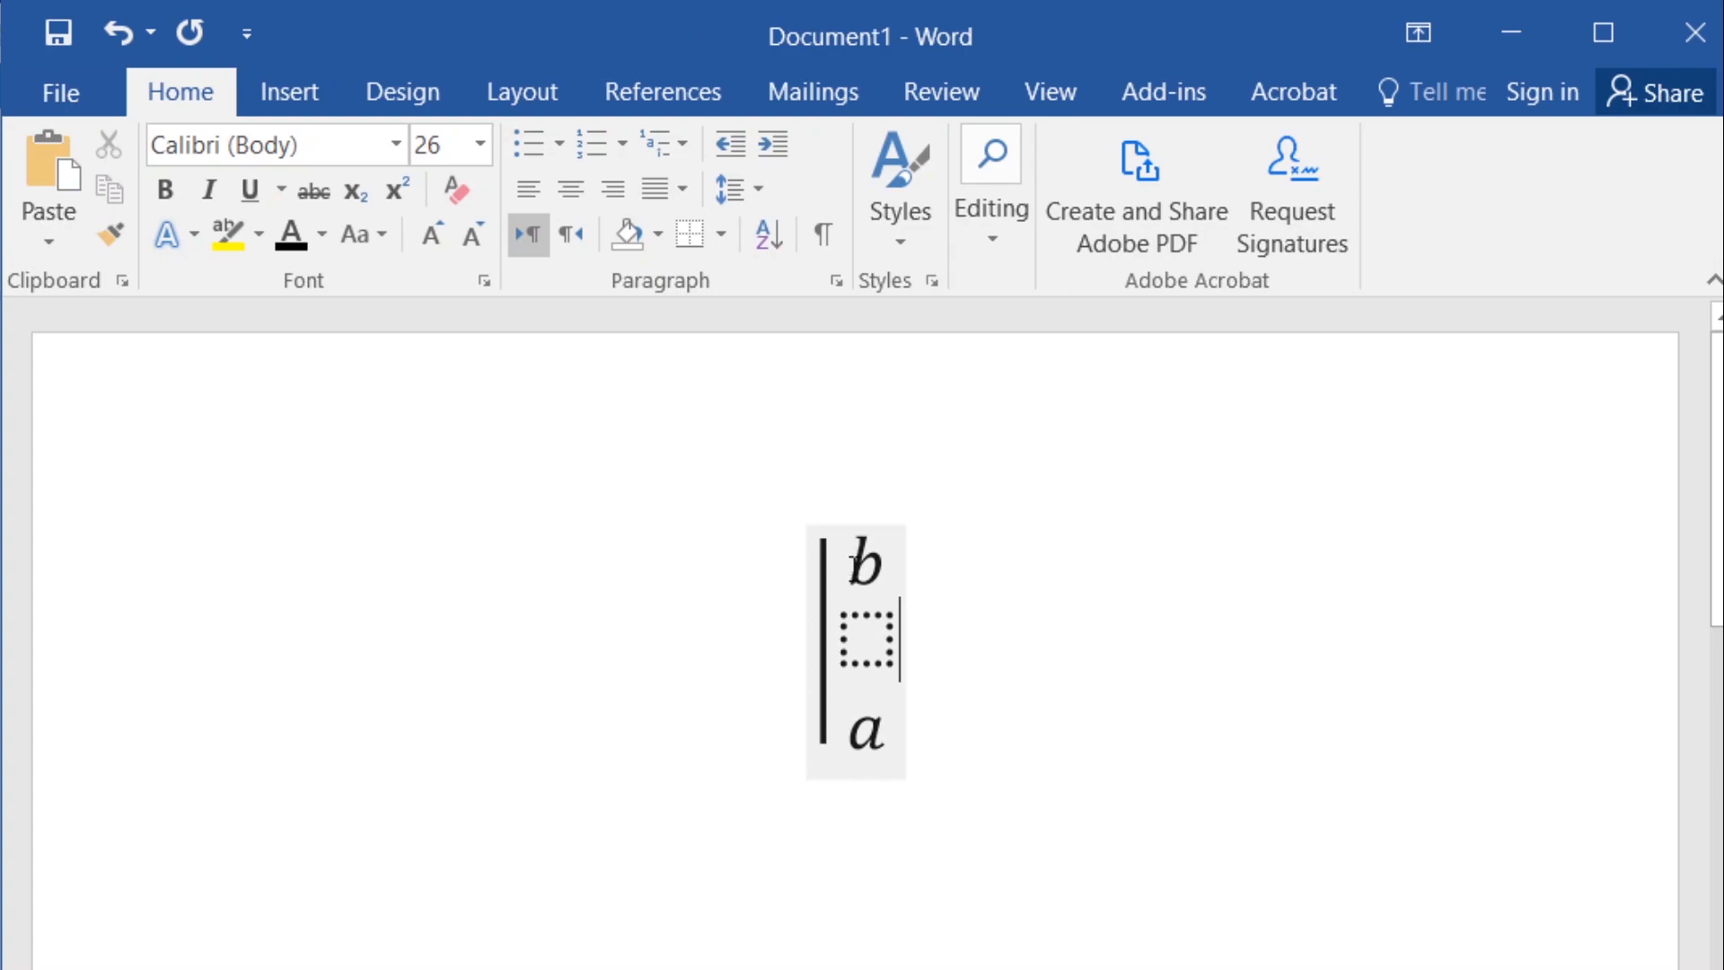
# Step: Colour the empty middle placeholder white so only b, the bar and a remain visible
pyautogui.click(867, 653)
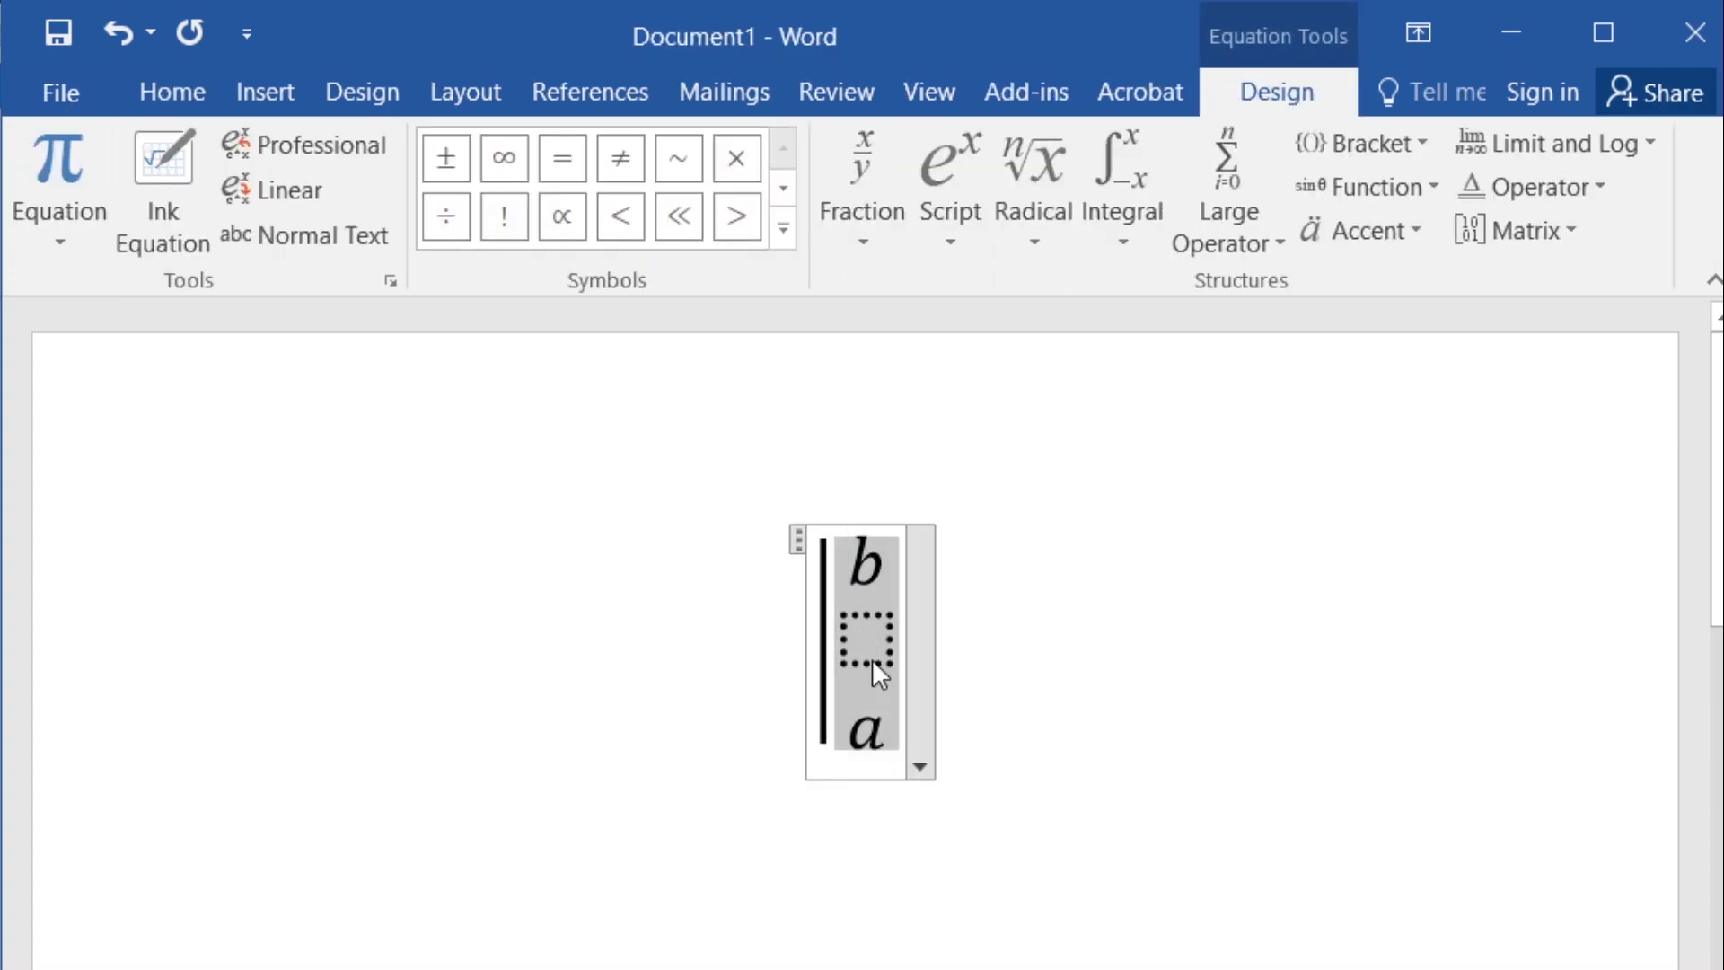
pyautogui.moveTo(854, 723)
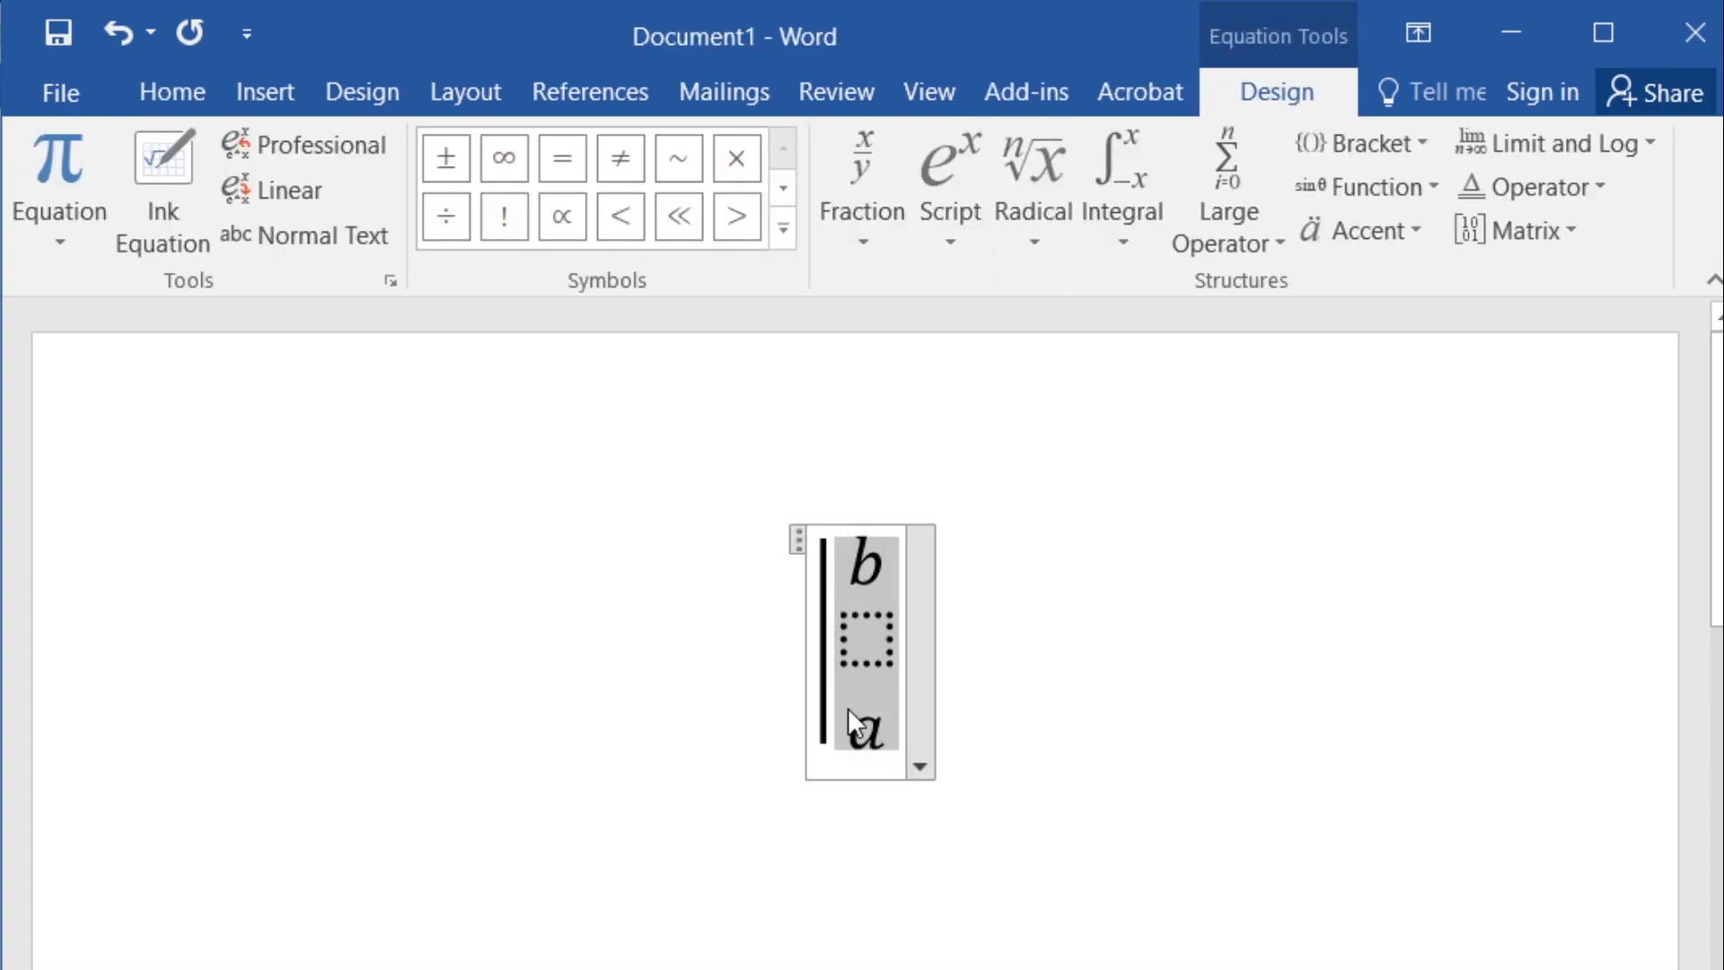
pyautogui.click(171, 90)
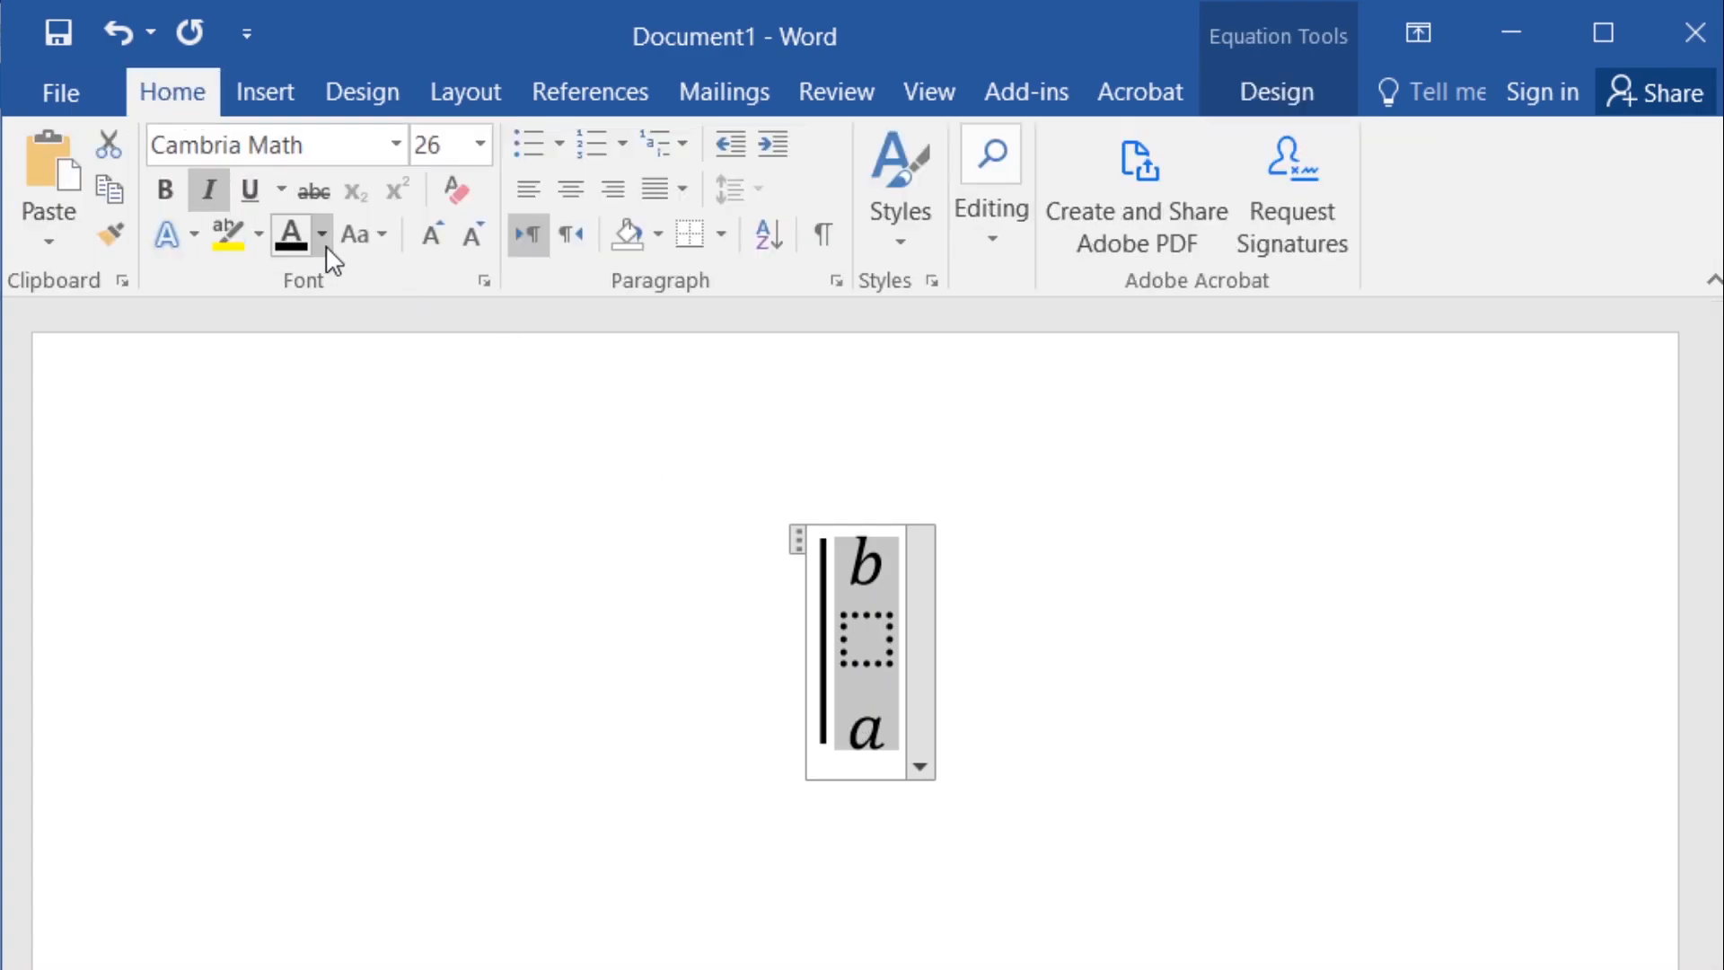
pyautogui.click(324, 235)
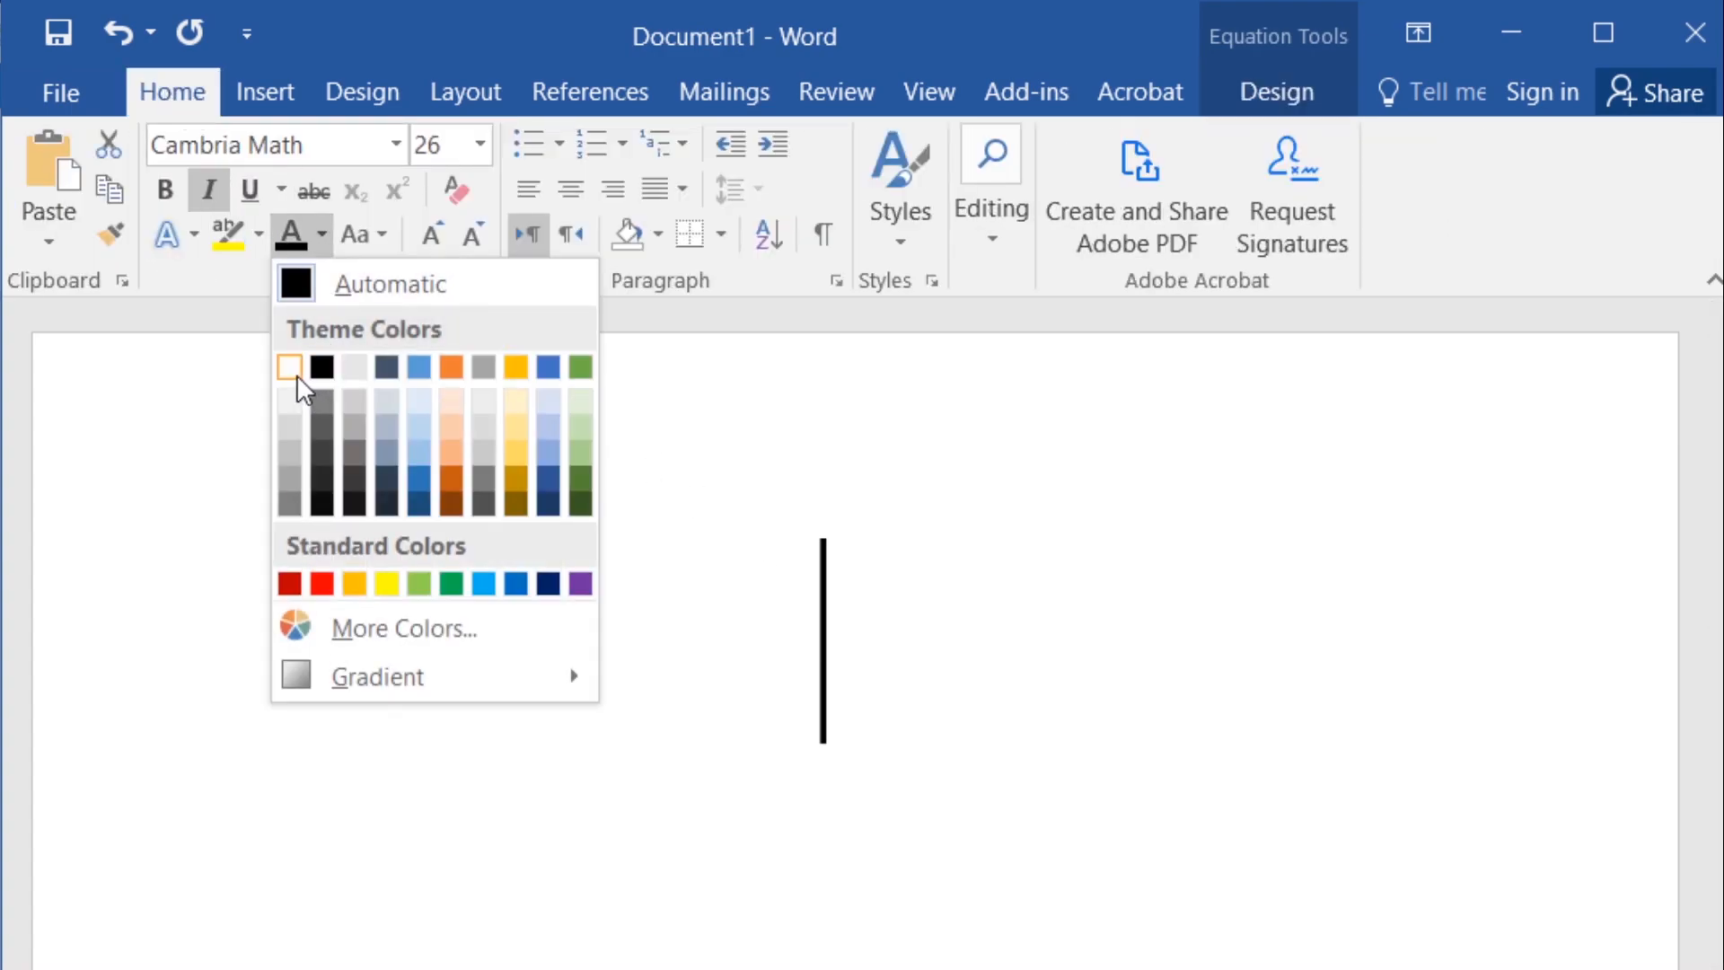
pyautogui.click(289, 366)
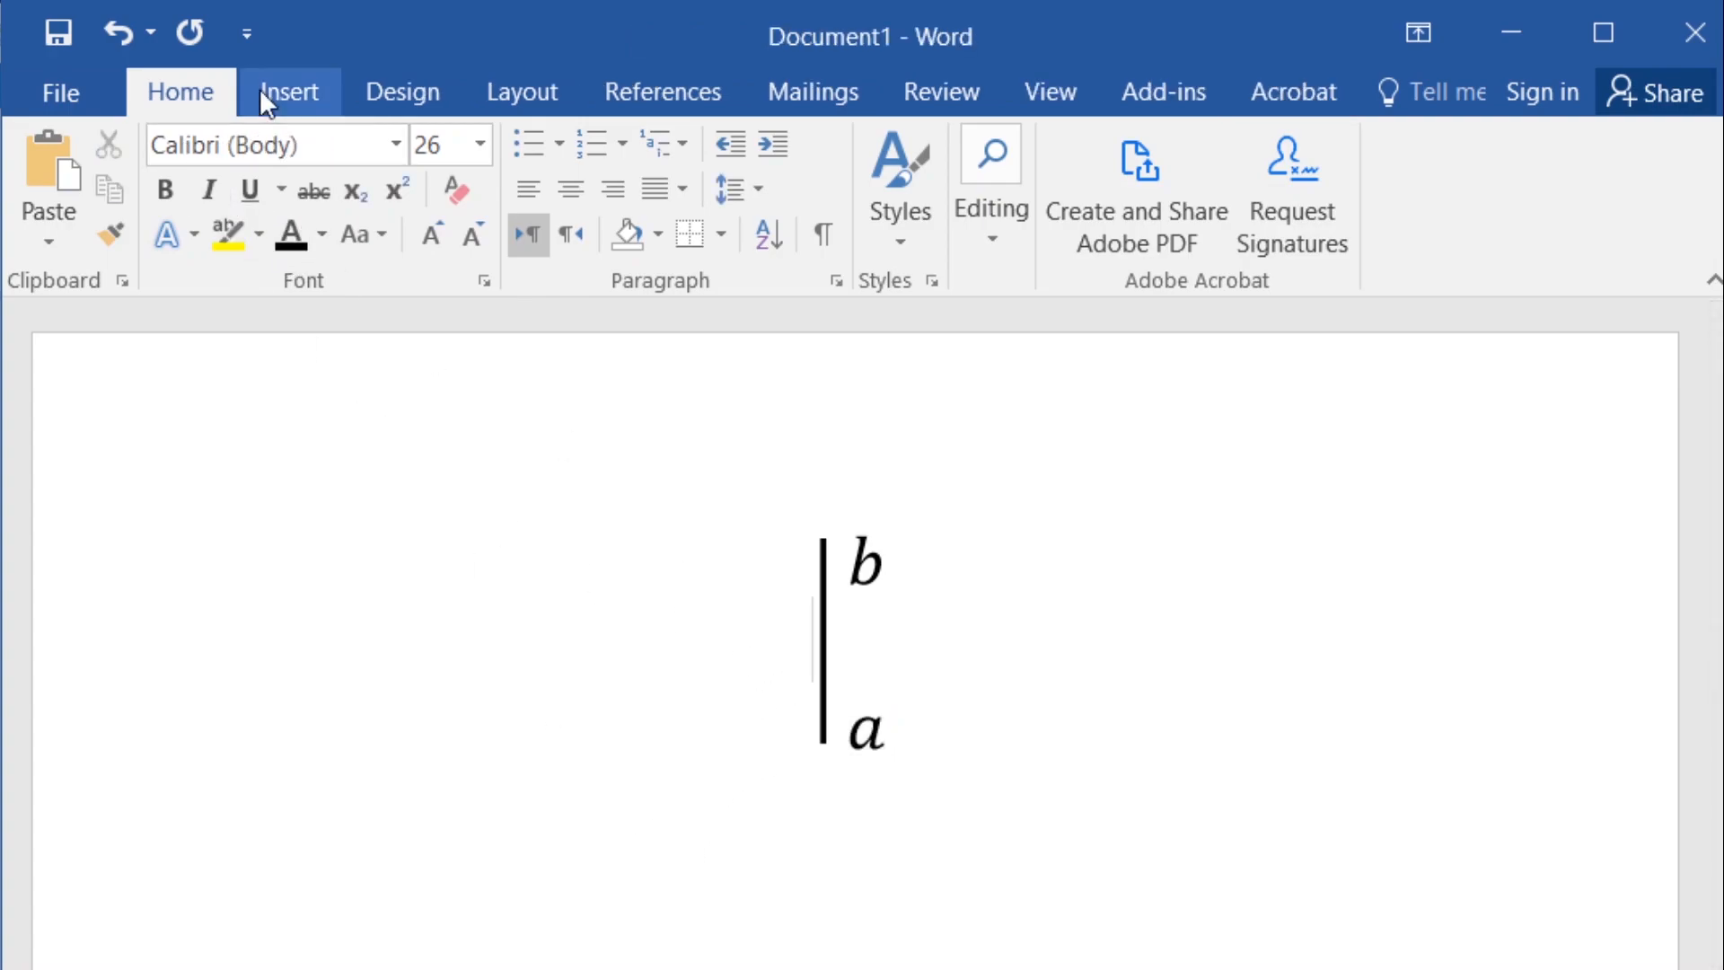
# Step: Insert a superscript structure left of the bar and fill it with base e and exponent t
pyautogui.click(857, 648)
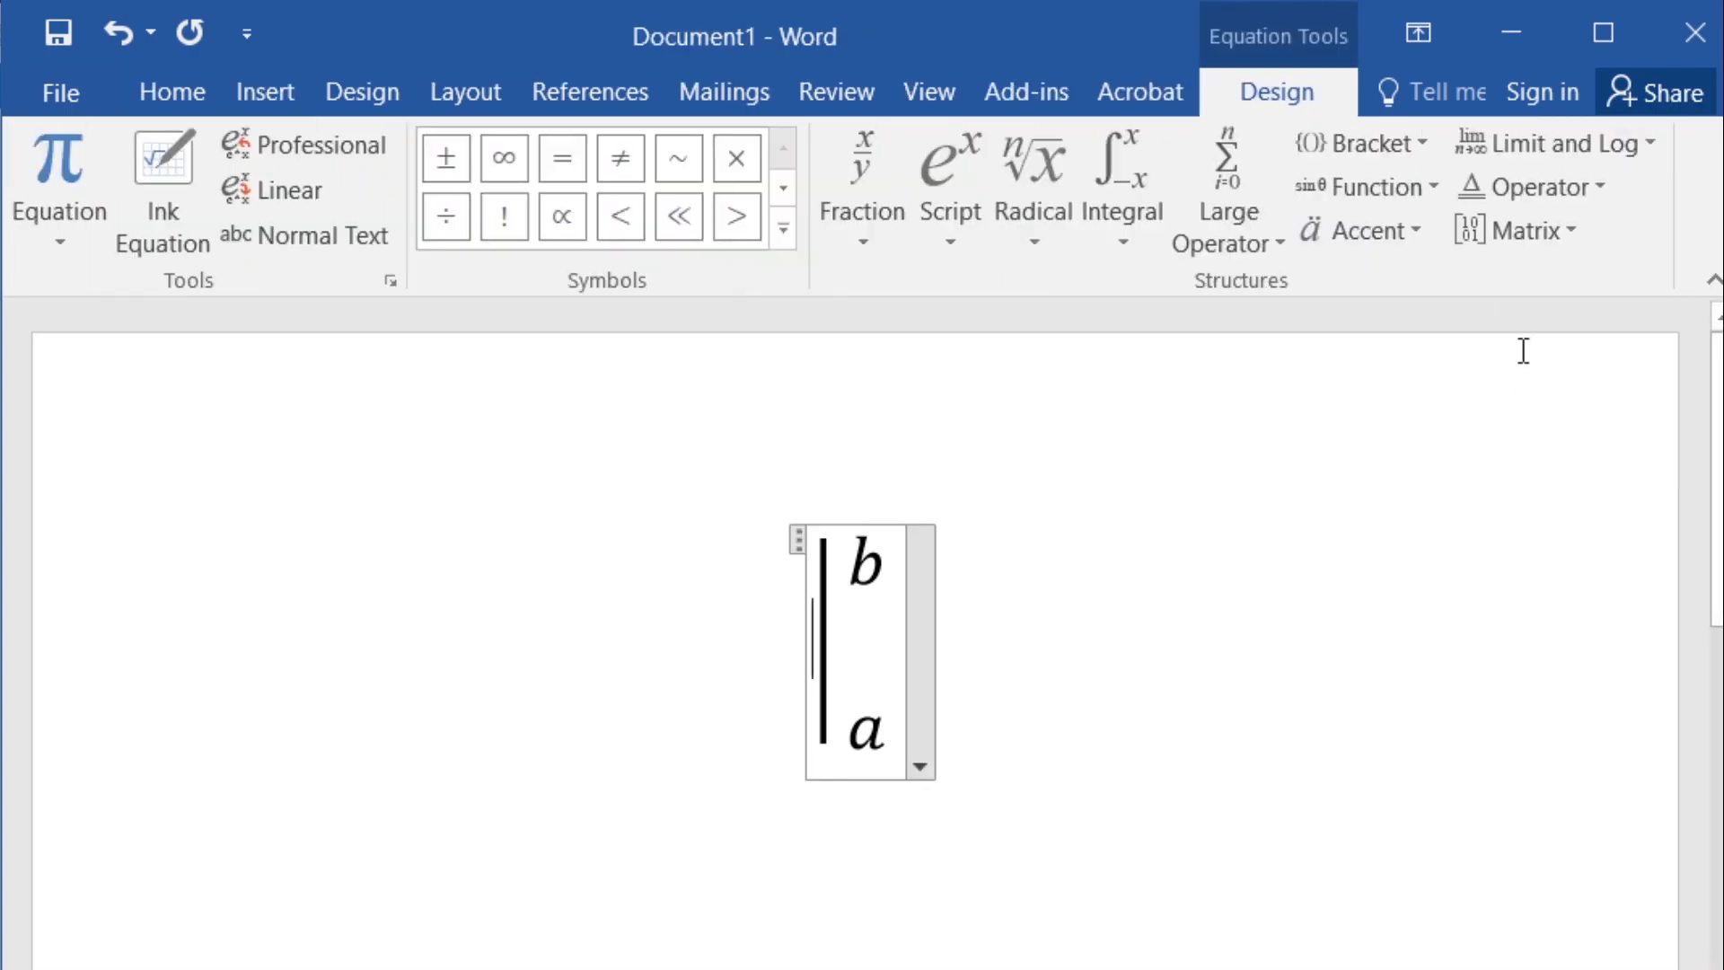
pyautogui.click(948, 170)
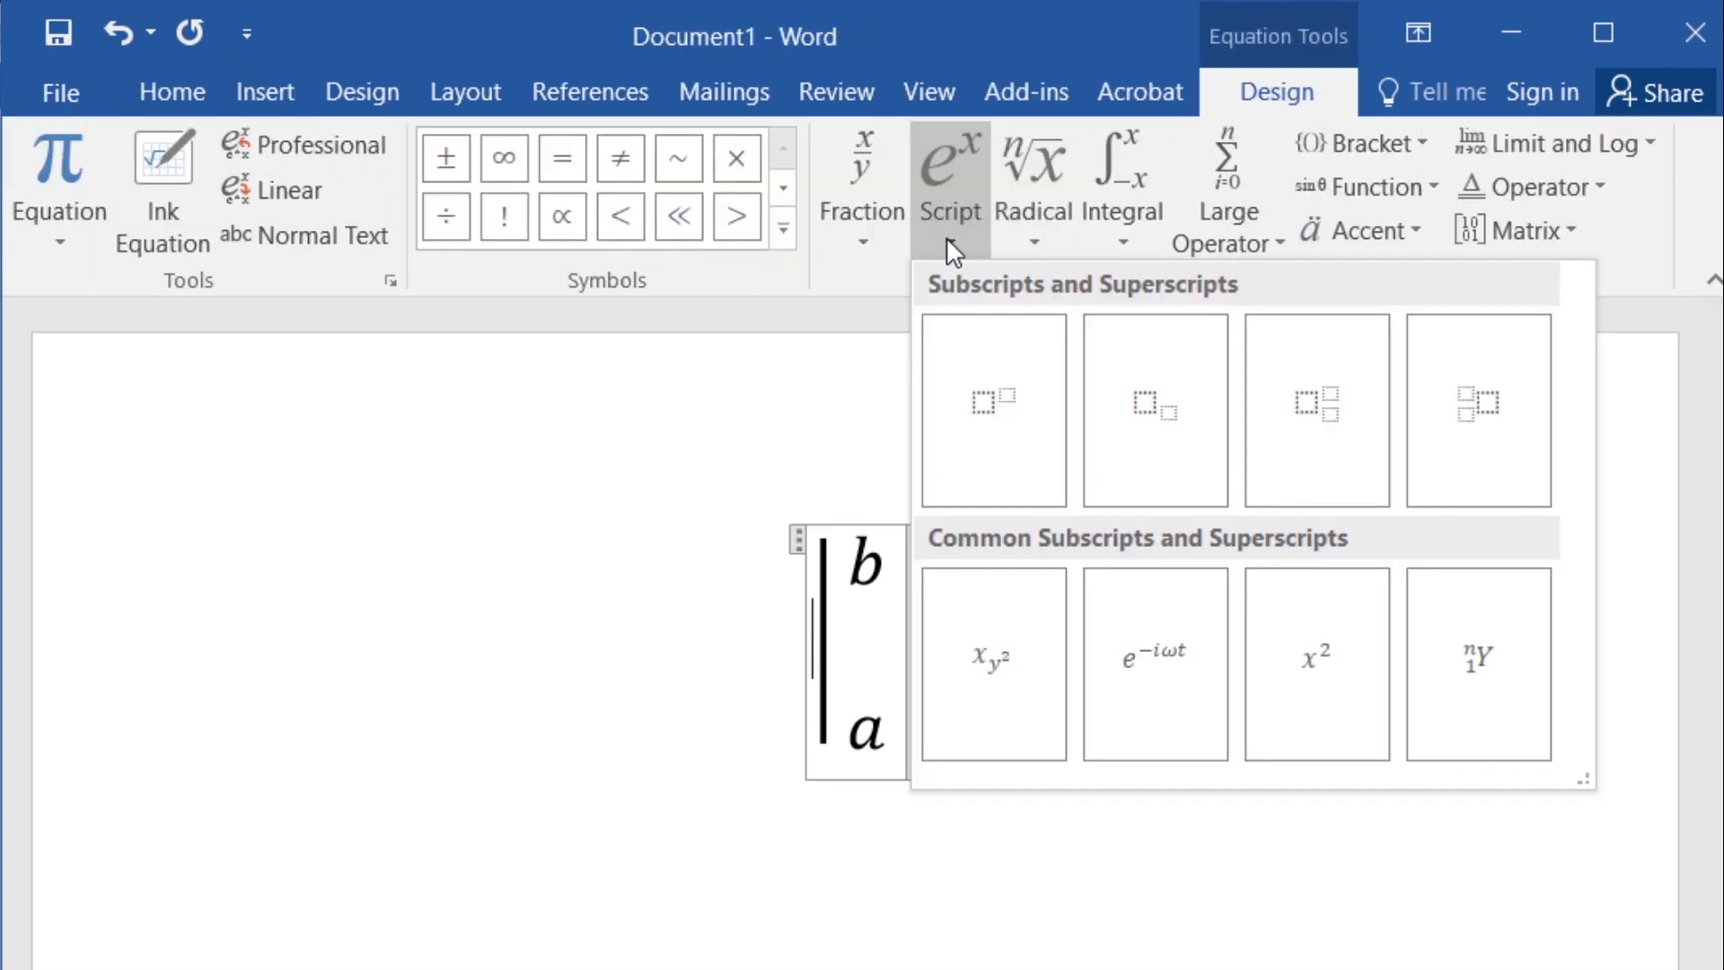
pyautogui.moveTo(1019, 435)
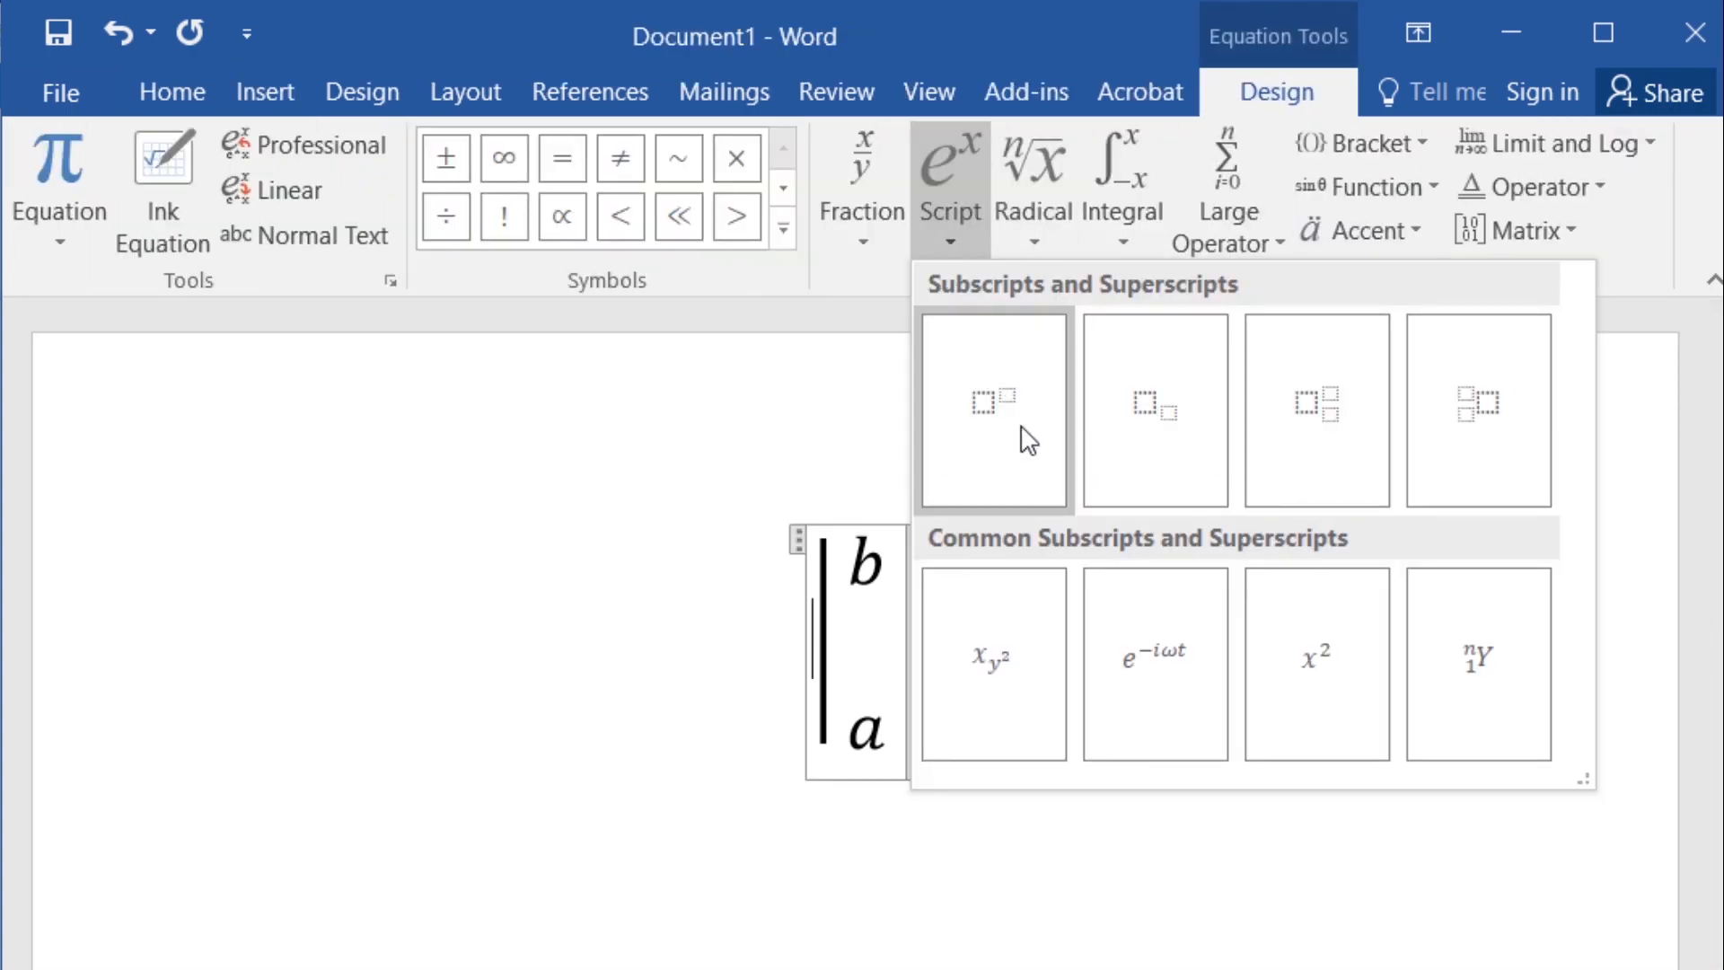
pyautogui.click(992, 409)
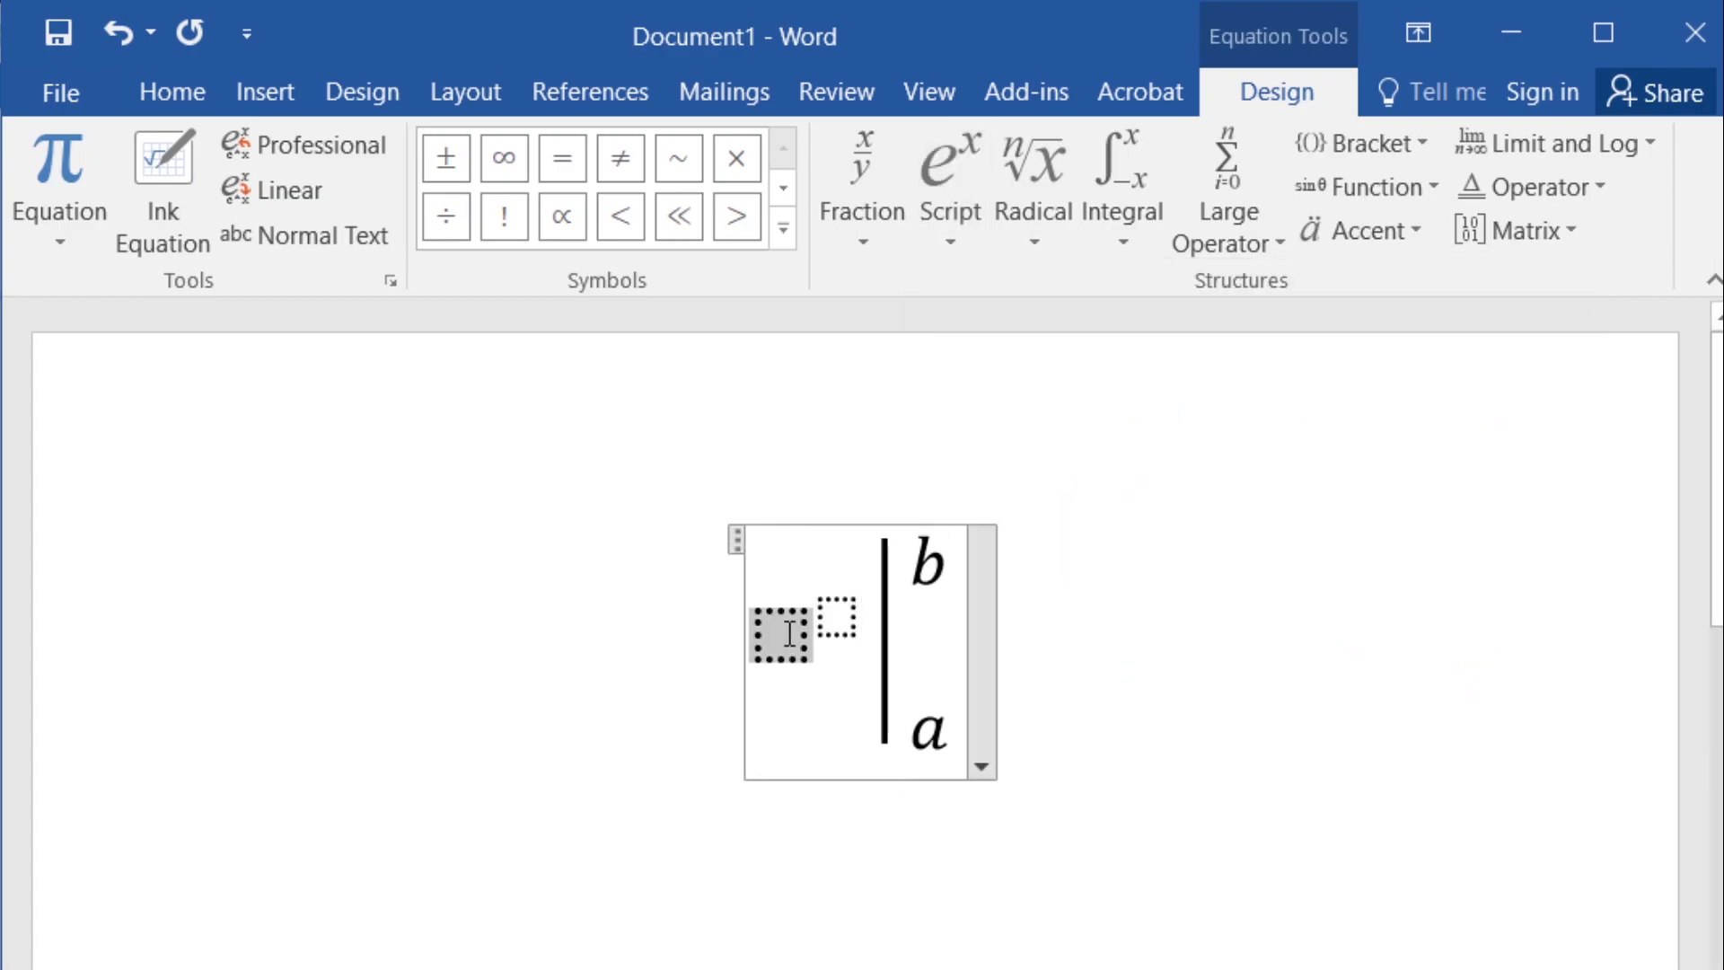
pyautogui.write('e')
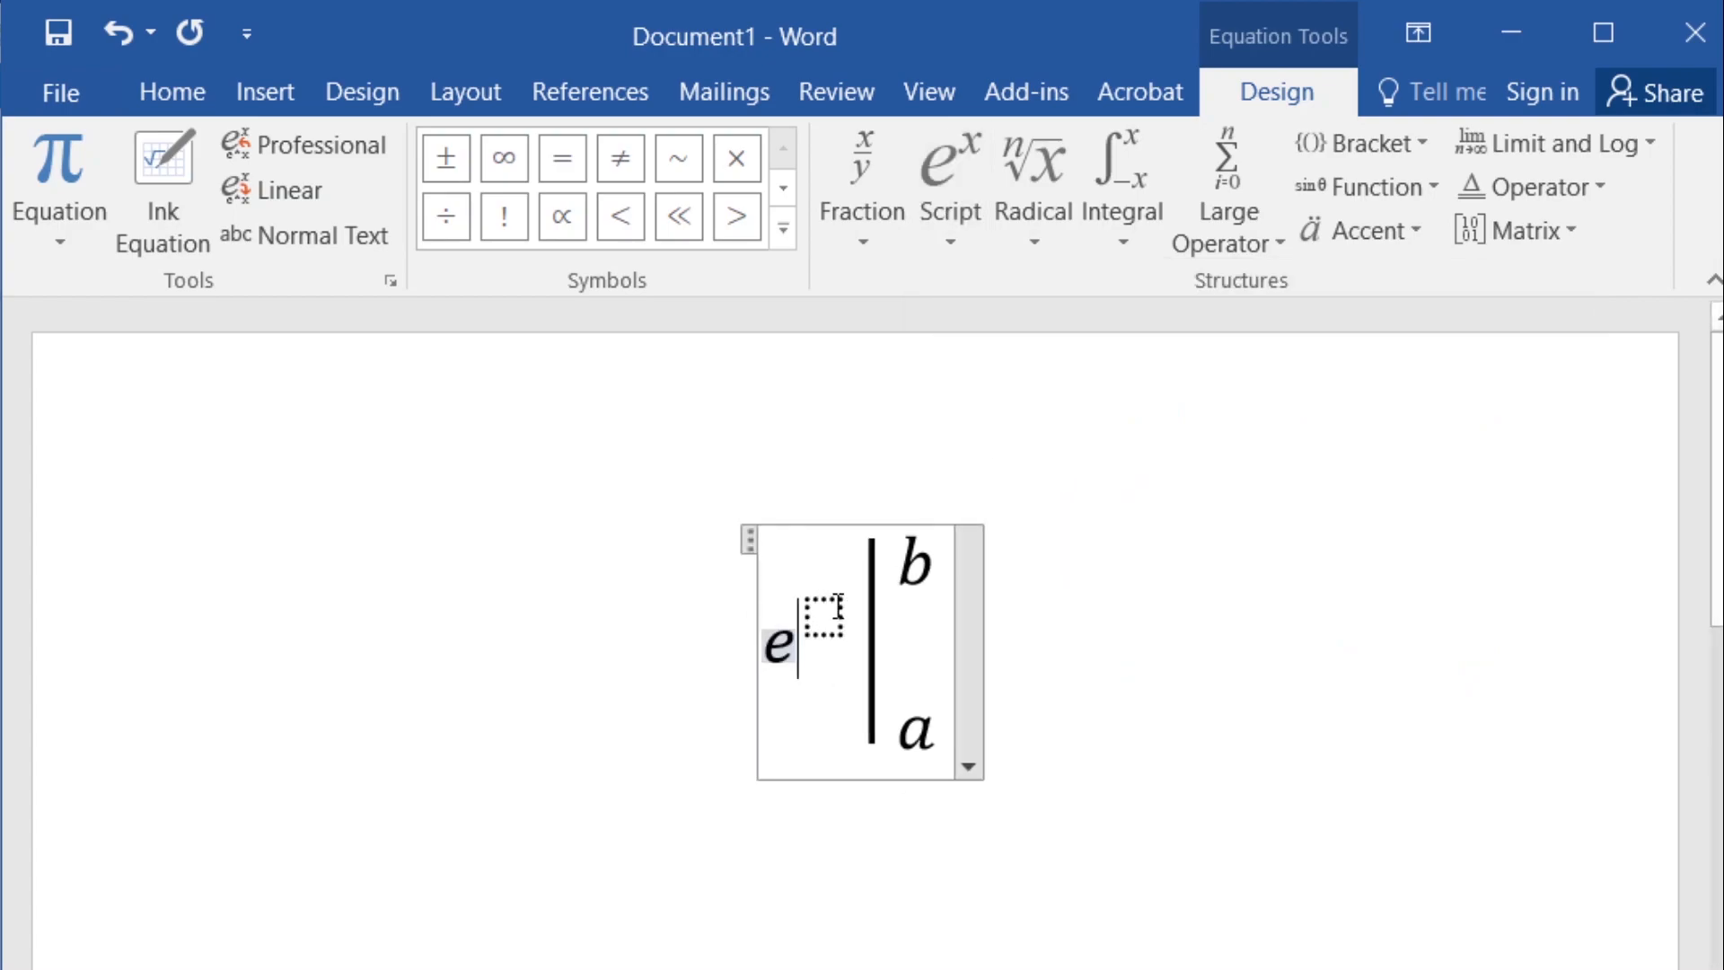
pyautogui.write('t + 1')
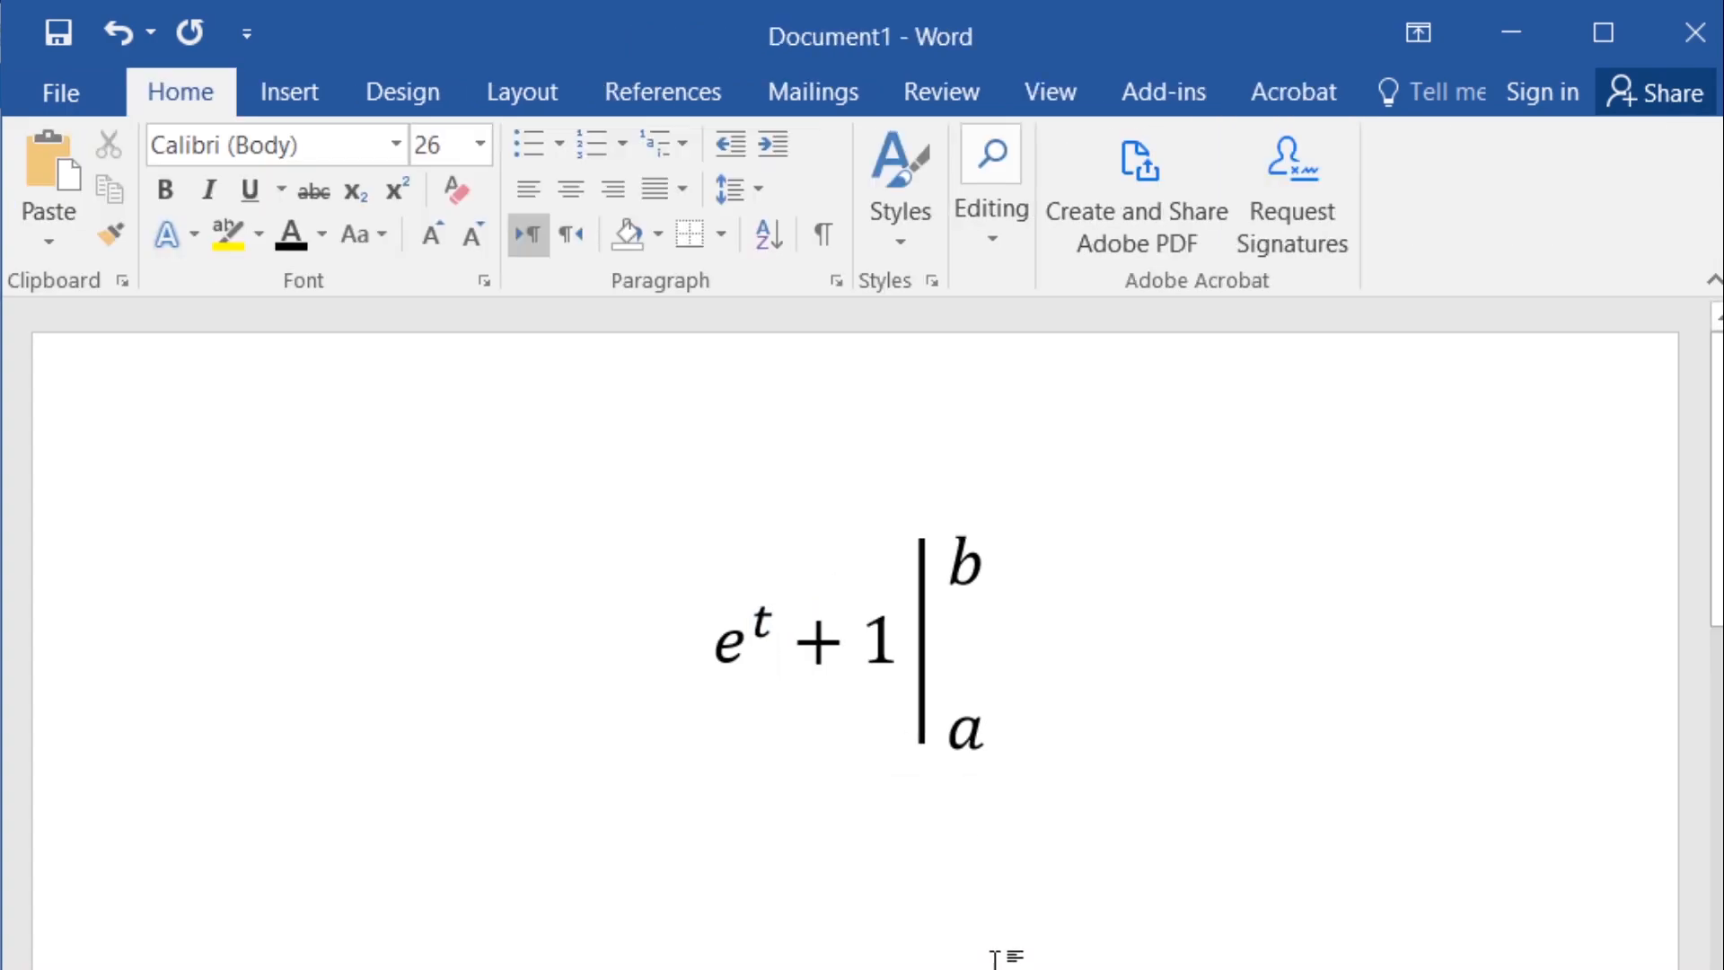
pyautogui.click(910, 581)
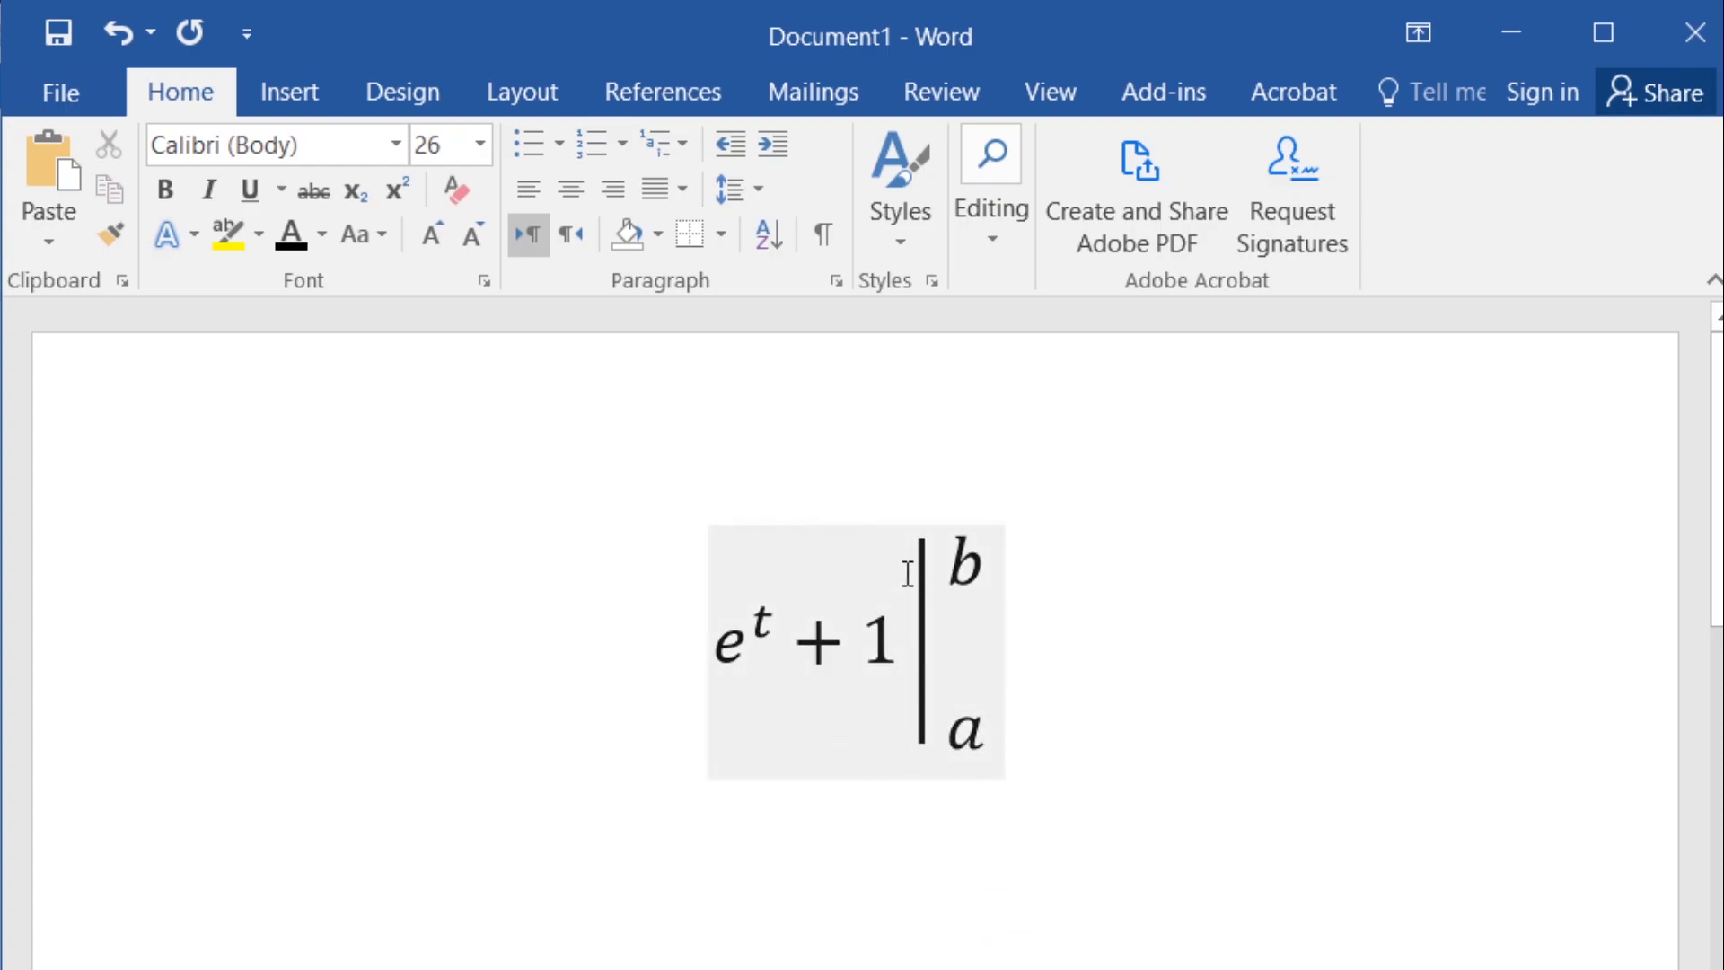
pyautogui.click(1103, 756)
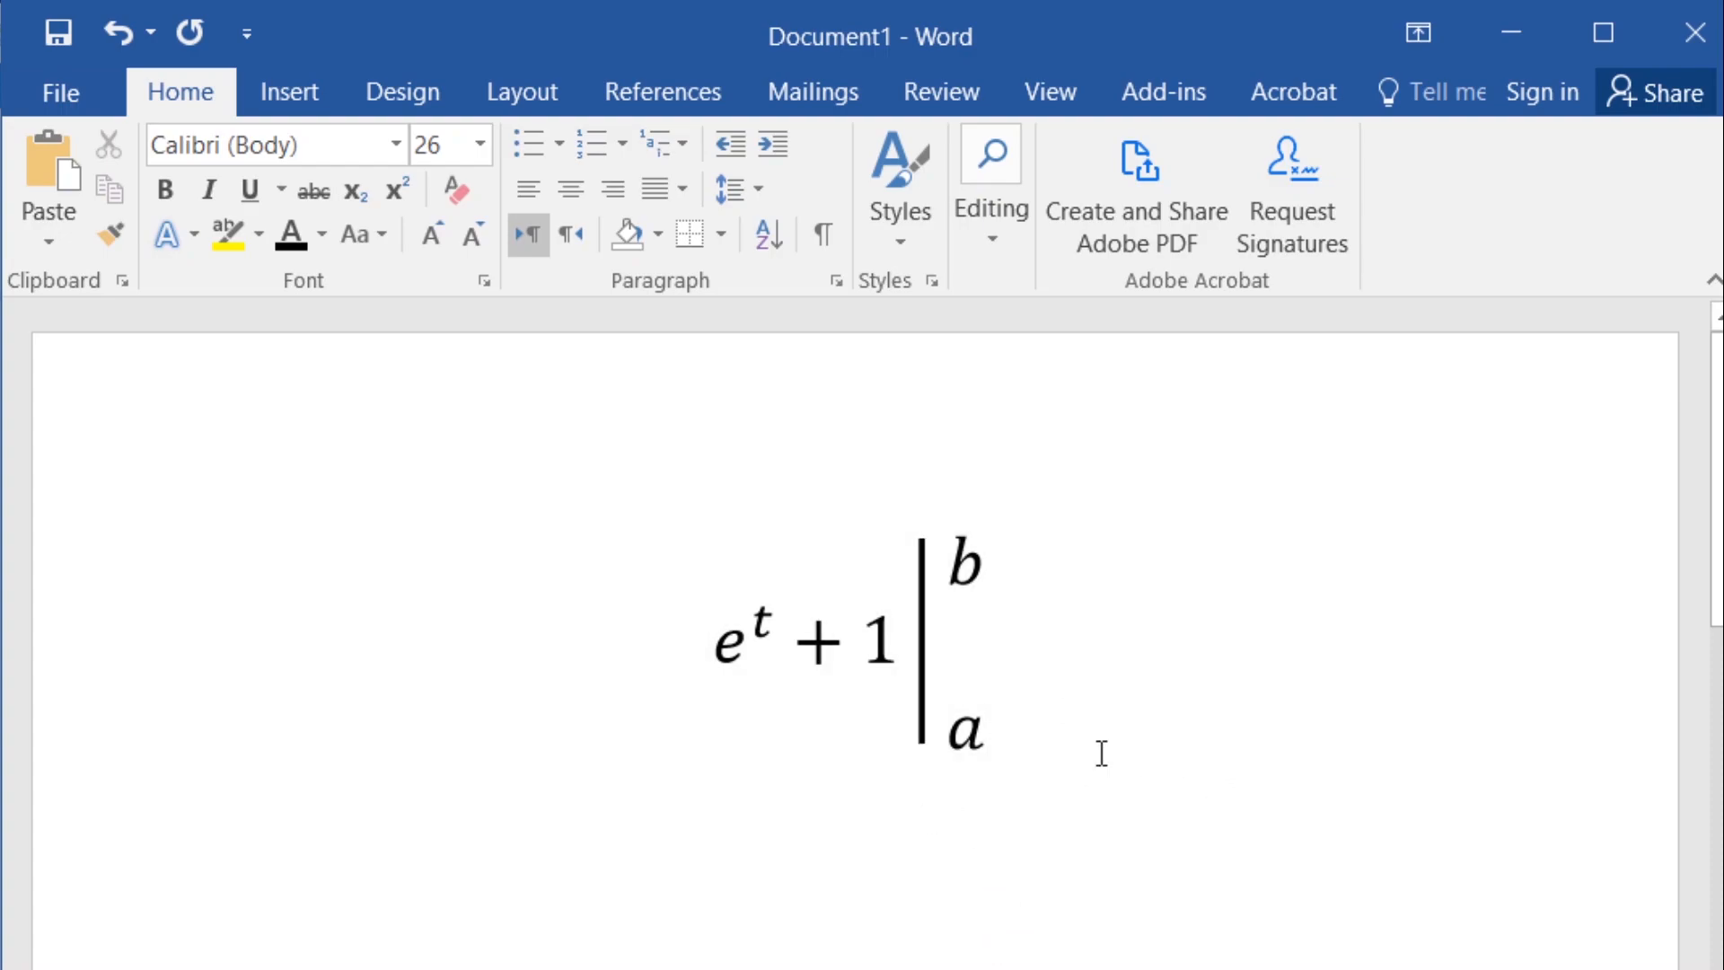
pyautogui.moveTo(1202, 709)
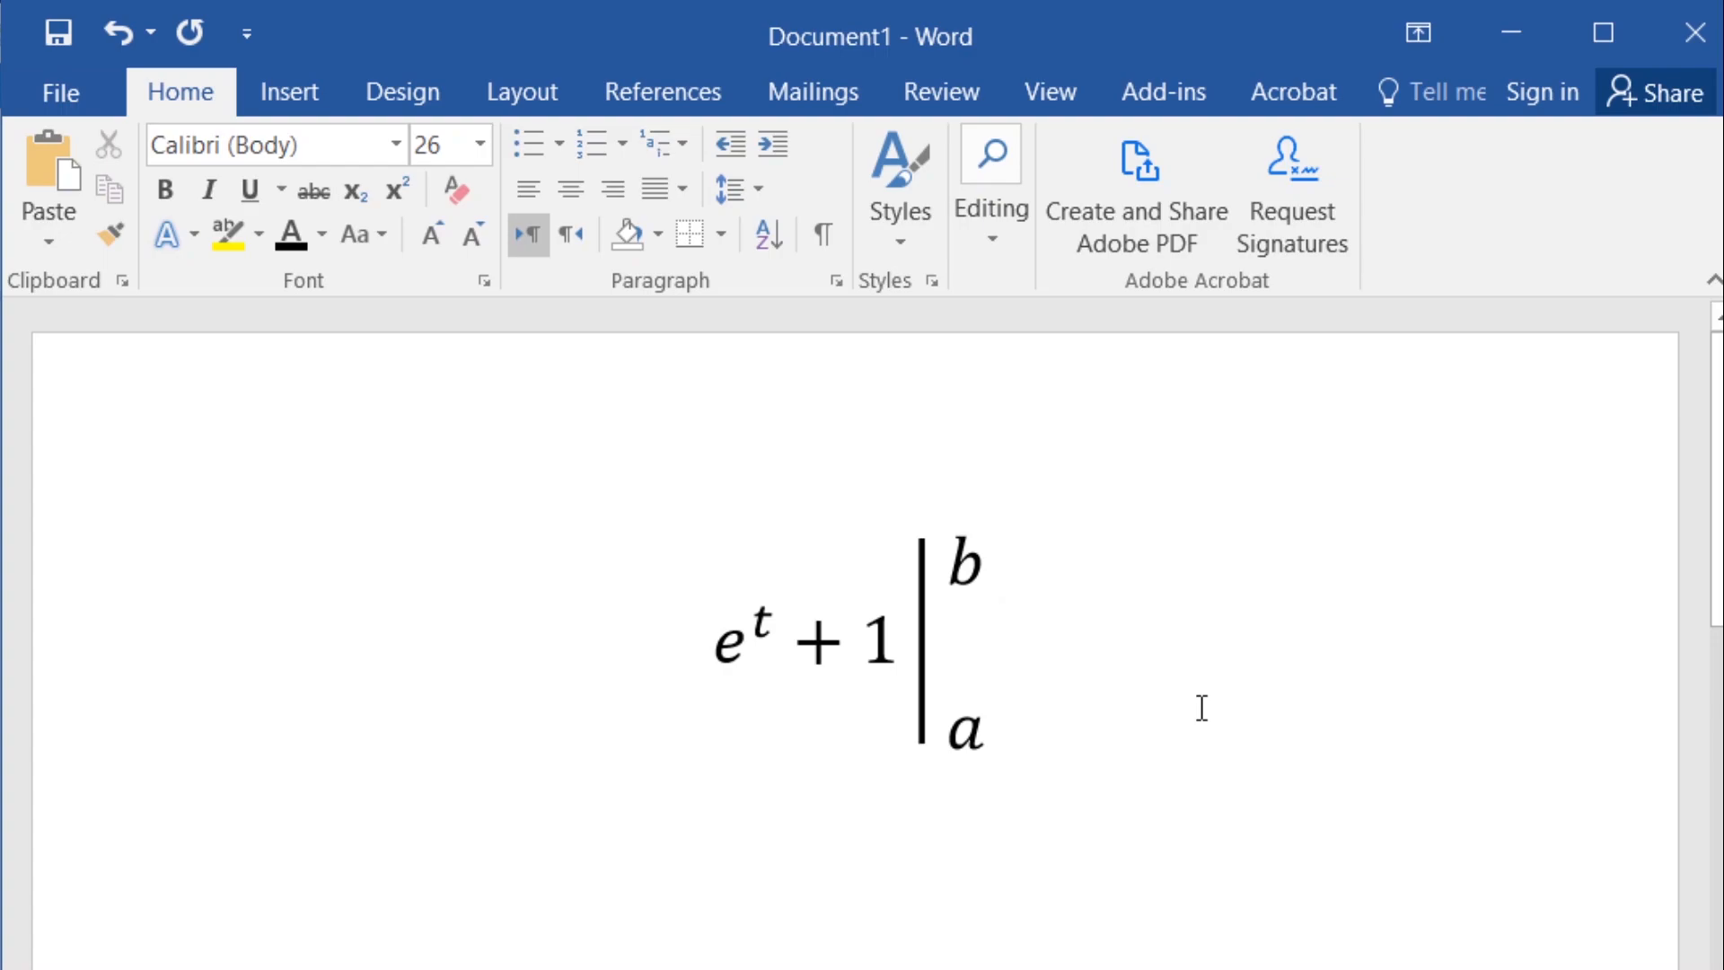